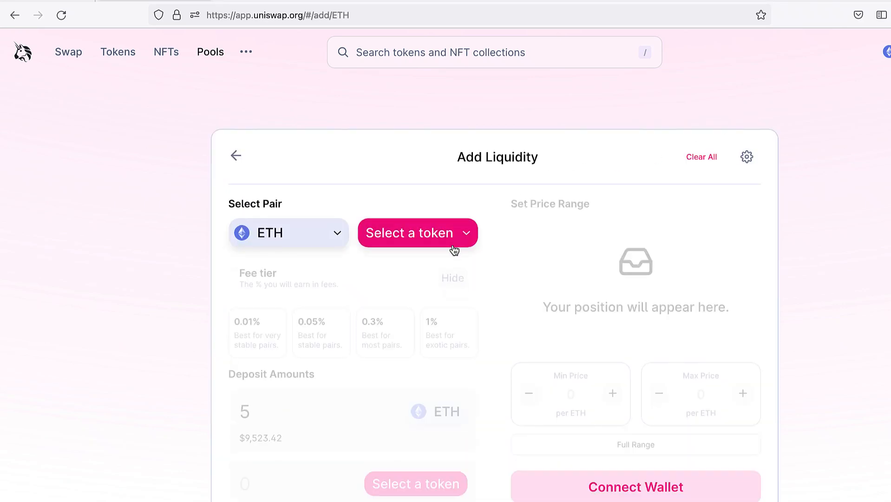
Start the local Hardhat node in Terminal and scroll through its startup output
left_click(417, 233)
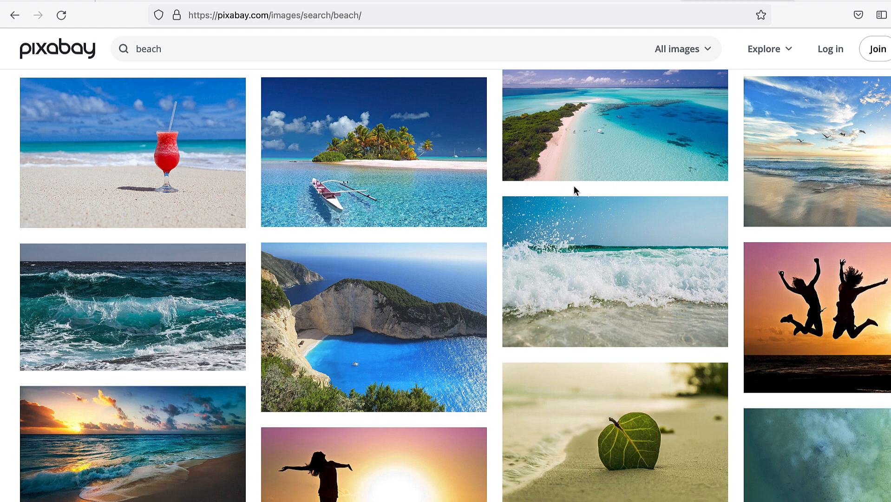
mouse_move(349, 155)
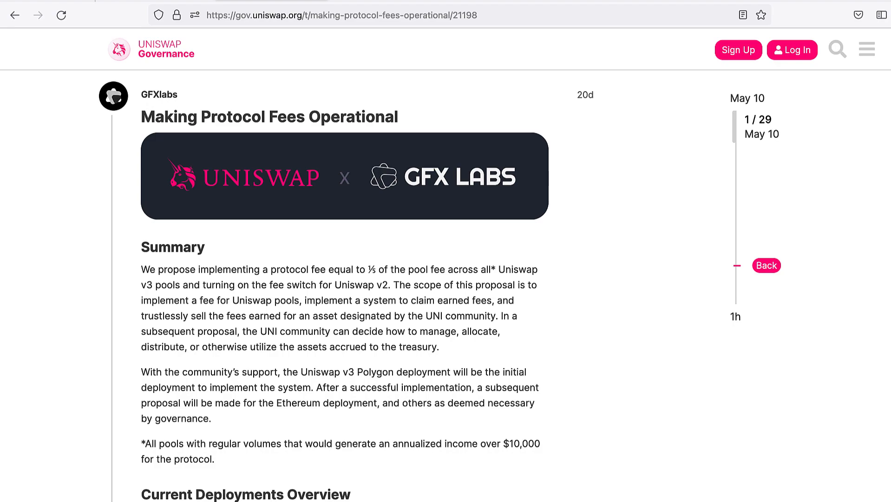
scroll("down", 3)
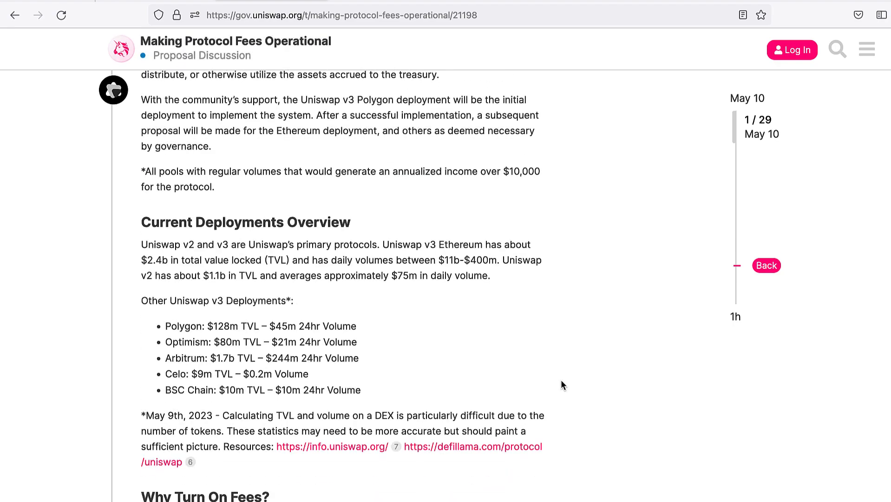
scroll("down", 3)
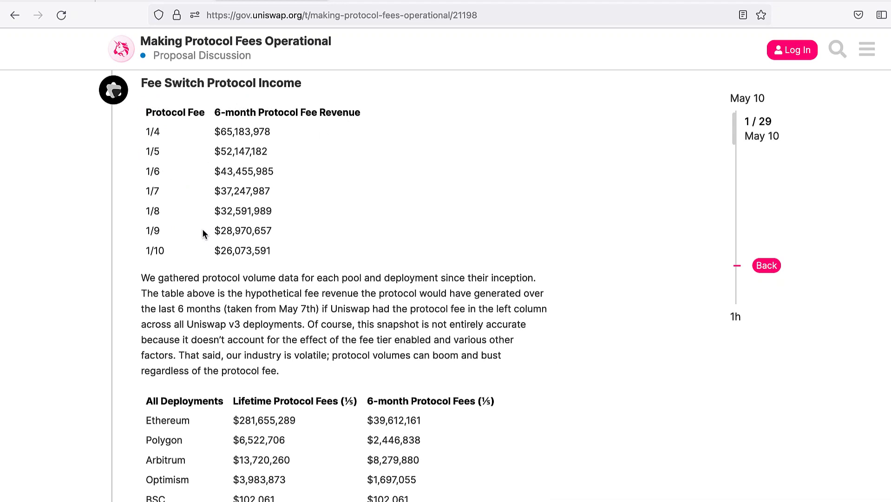
mouse_move(355, 180)
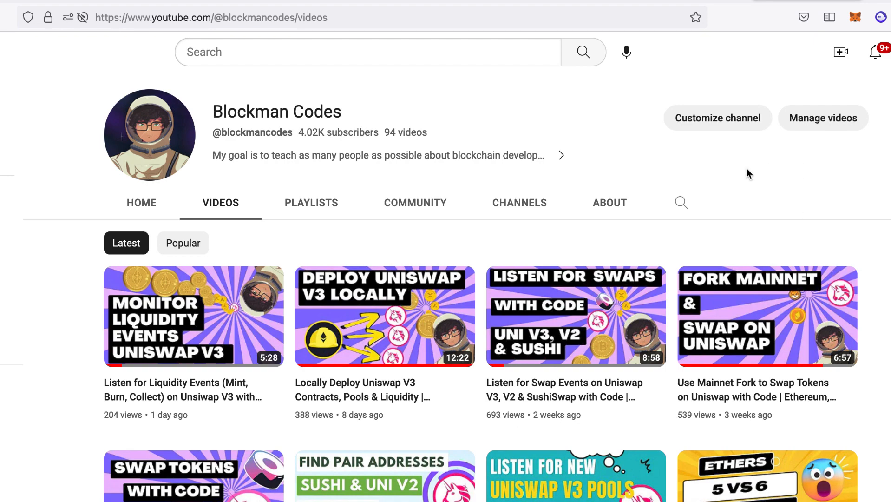
scroll("down", 3)
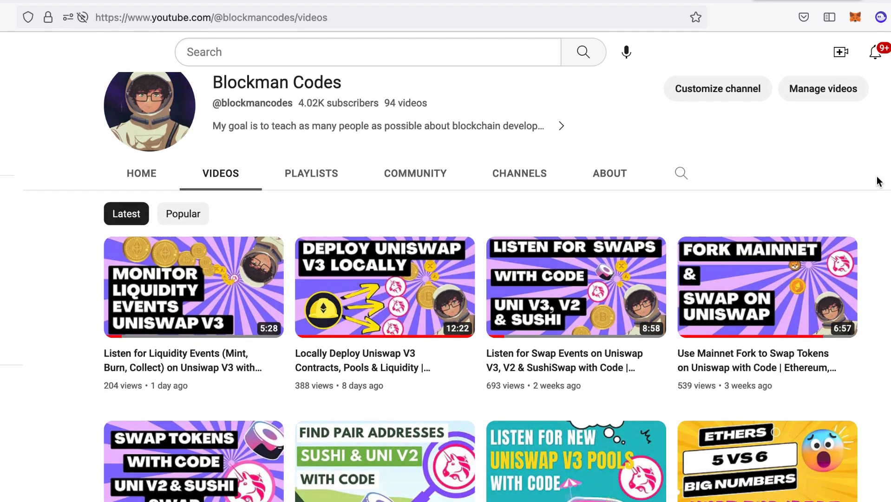
scroll("down", 3)
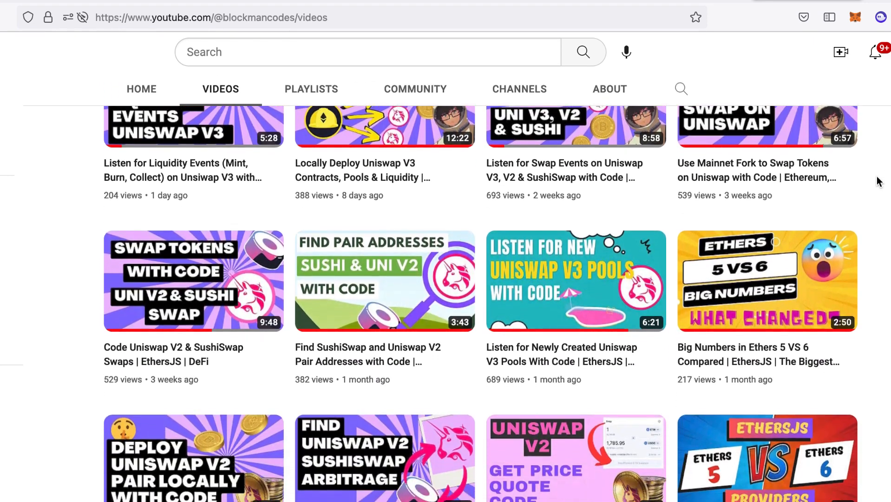
scroll("down", 3)
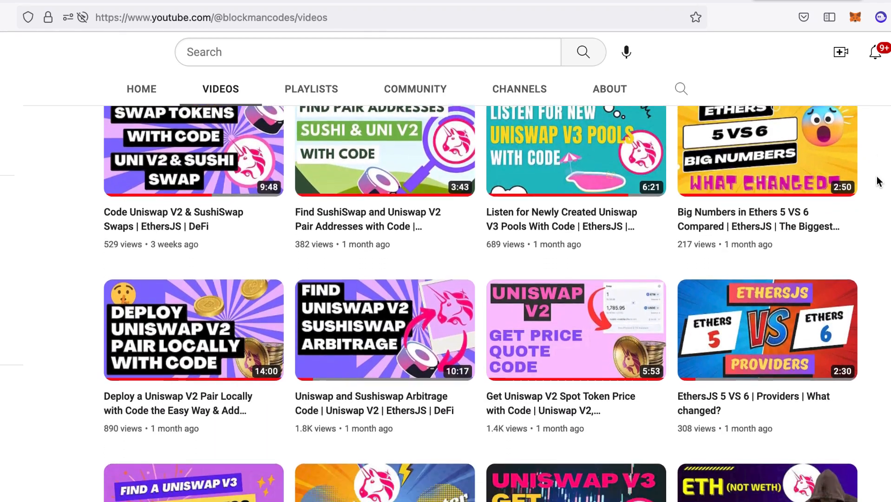
scroll("down", 3)
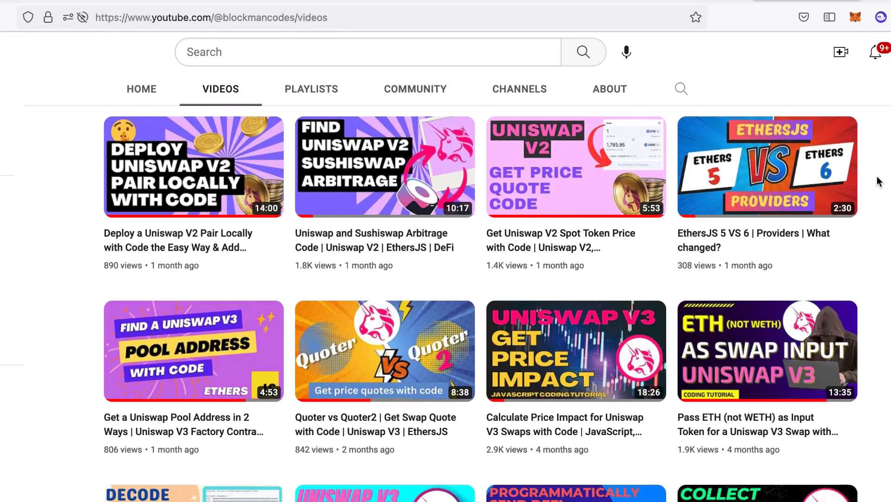
scroll("down", 3)
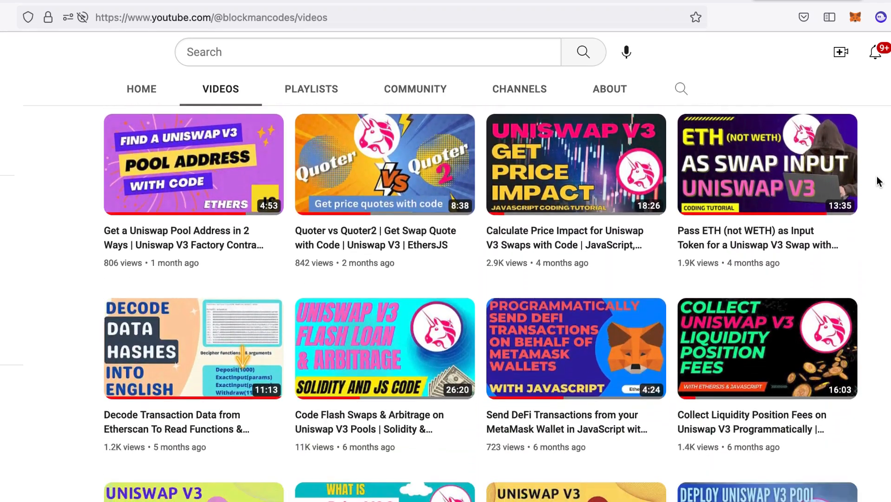
scroll("down", 3)
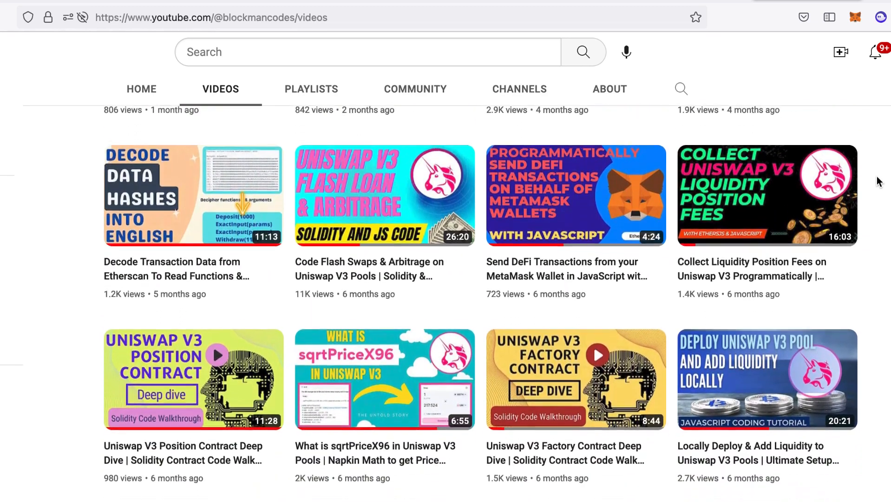
scroll("down", 3)
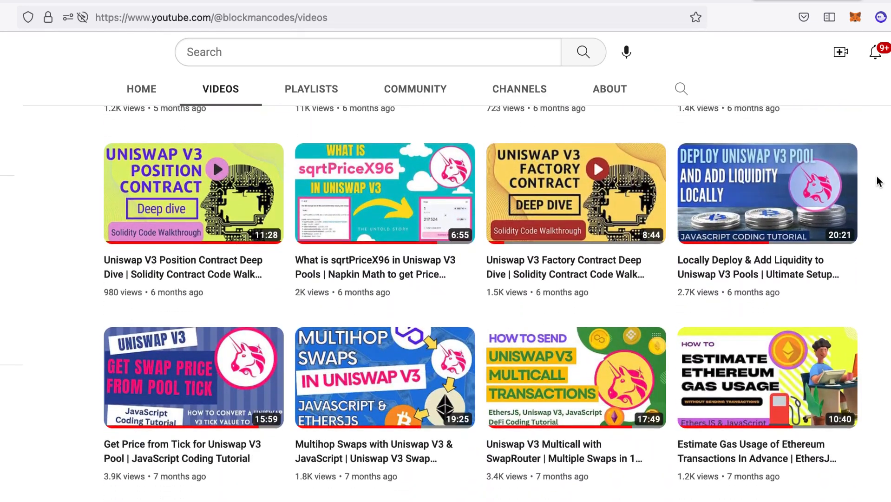
scroll("down", 3)
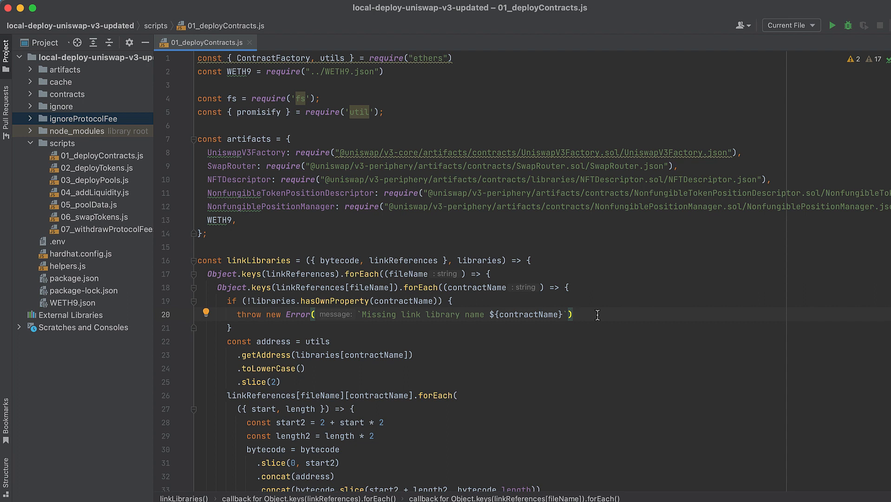
mouse_move(108, 222)
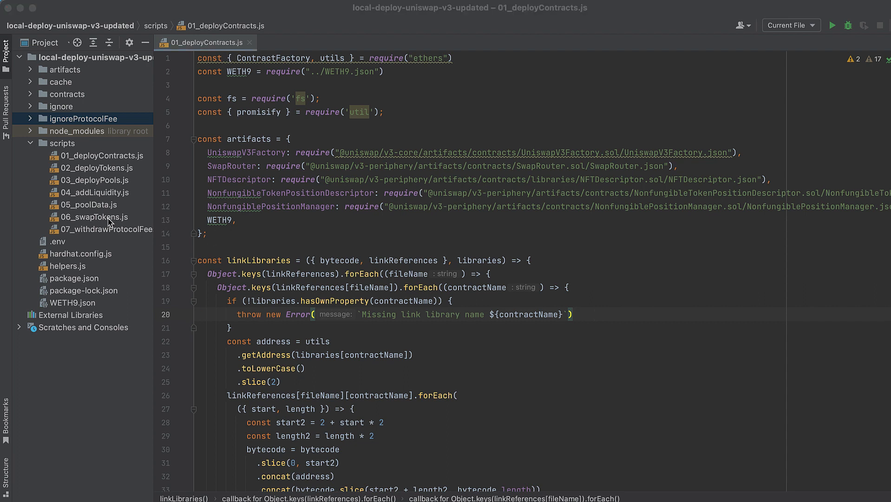
mouse_move(107, 155)
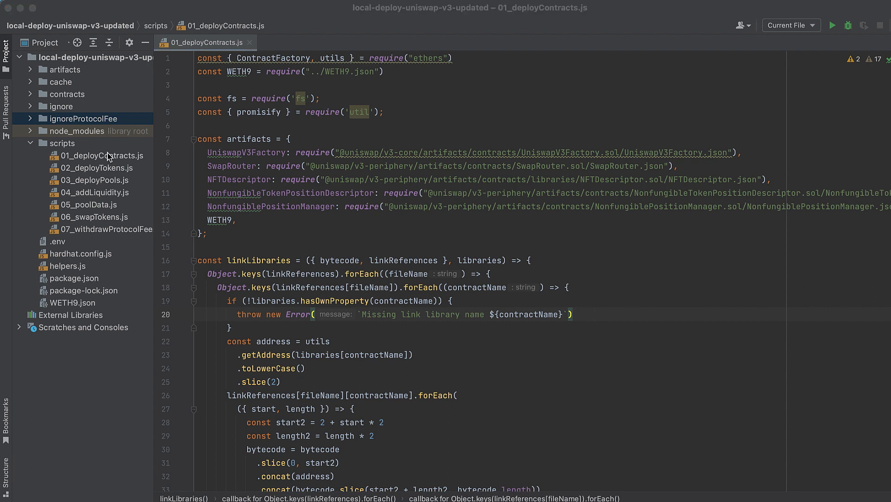
mouse_move(152, 162)
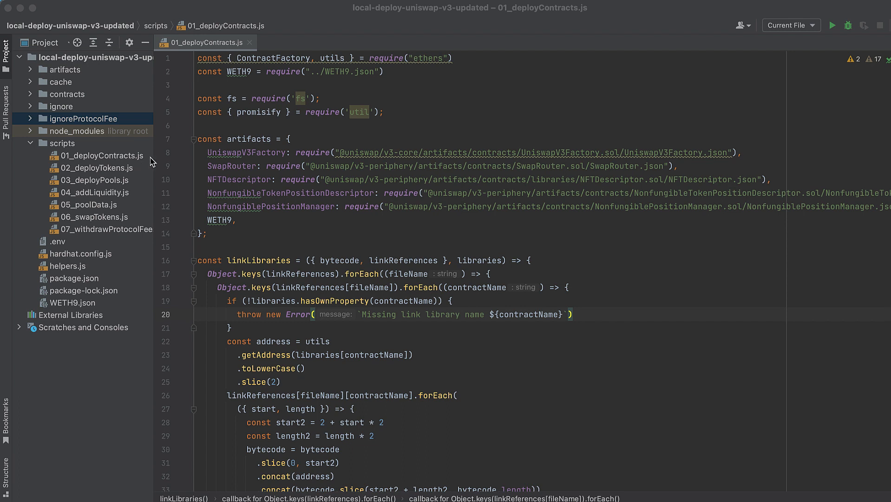
mouse_move(140, 193)
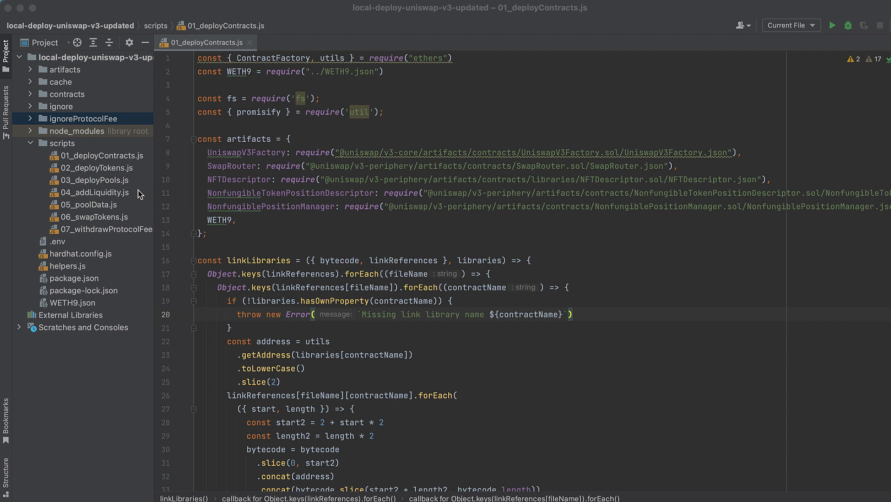
mouse_move(134, 209)
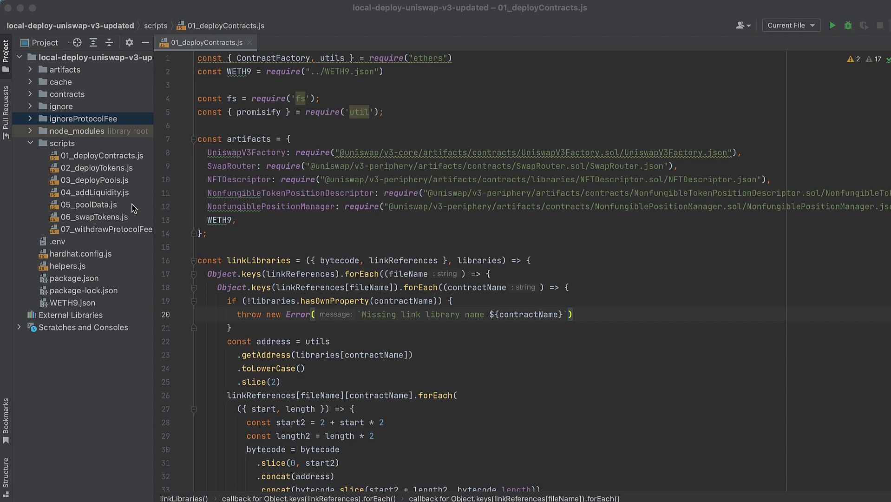
mouse_move(133, 242)
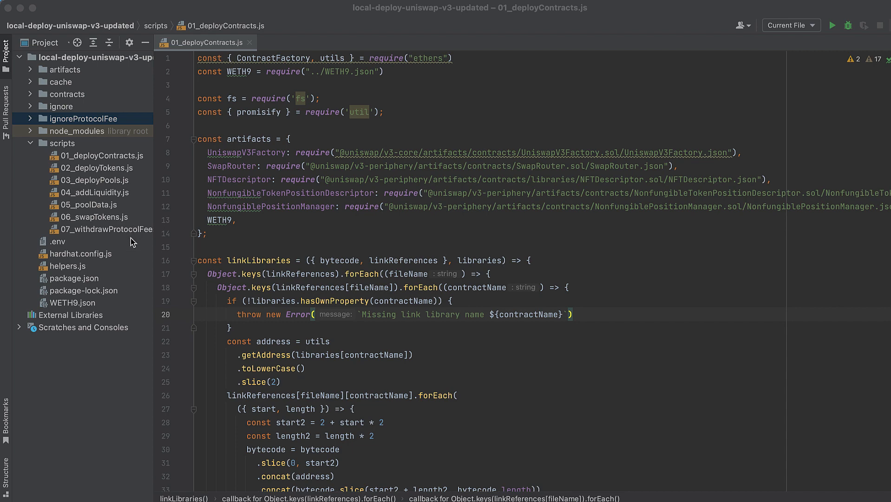
mouse_move(365, 221)
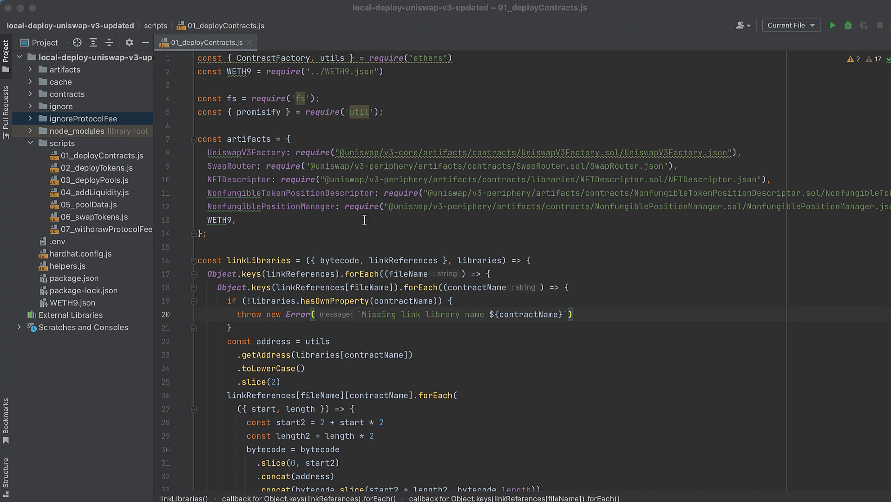
mouse_move(242, 198)
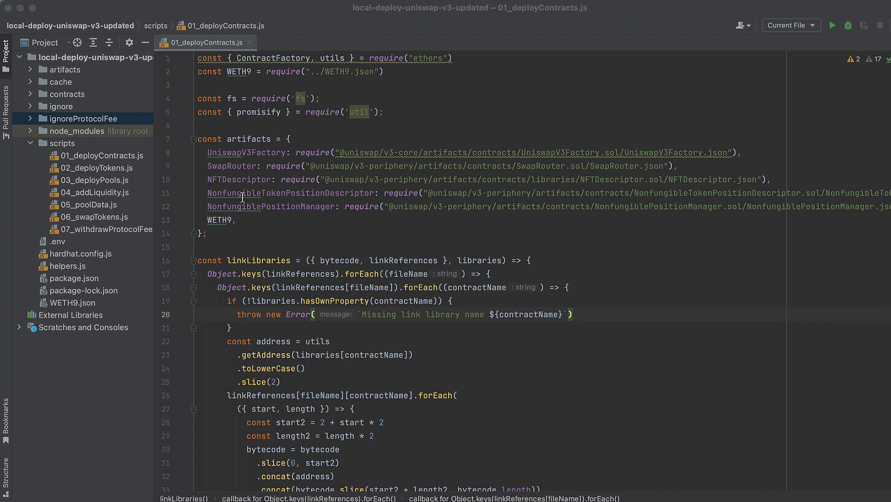
mouse_move(26, 198)
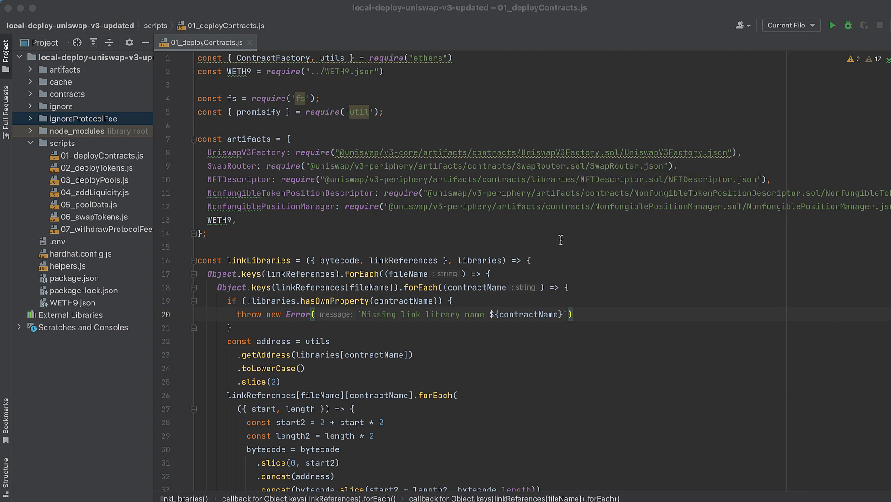
mouse_move(564, 165)
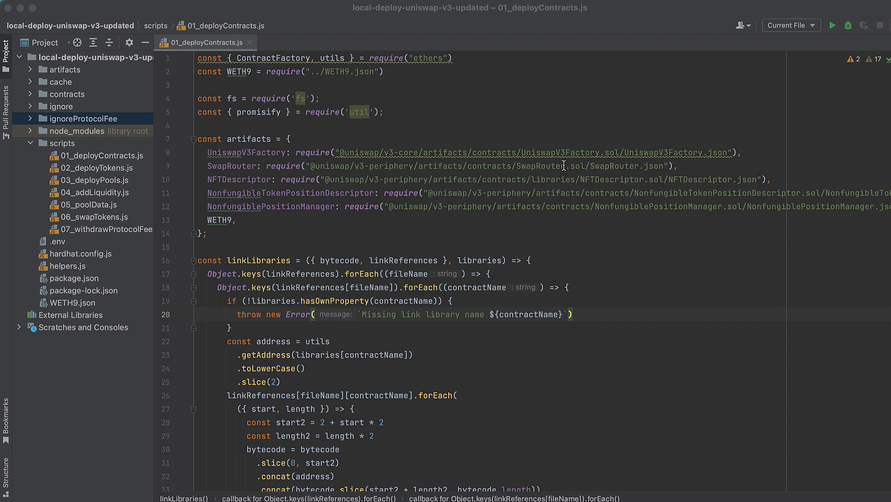
scroll("down", 3)
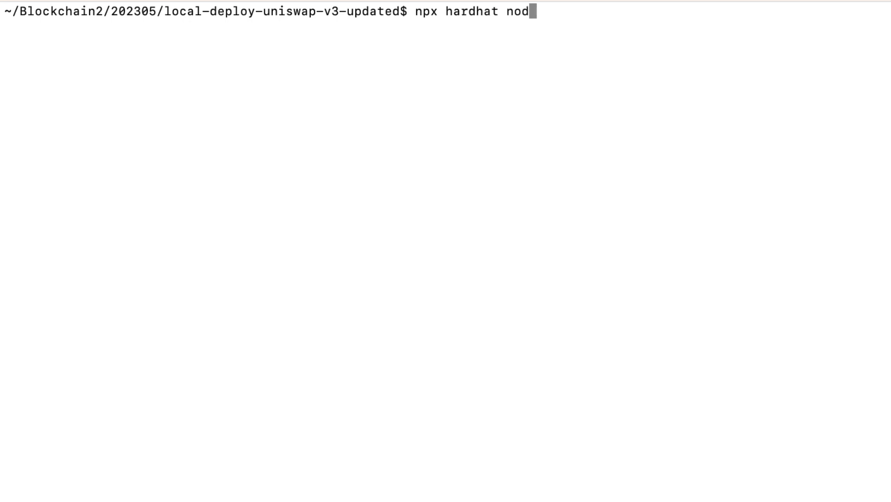
Enter npx hardhat run --network localhost scripts/01_deployContracts.js to deploy the contracts
type("e")
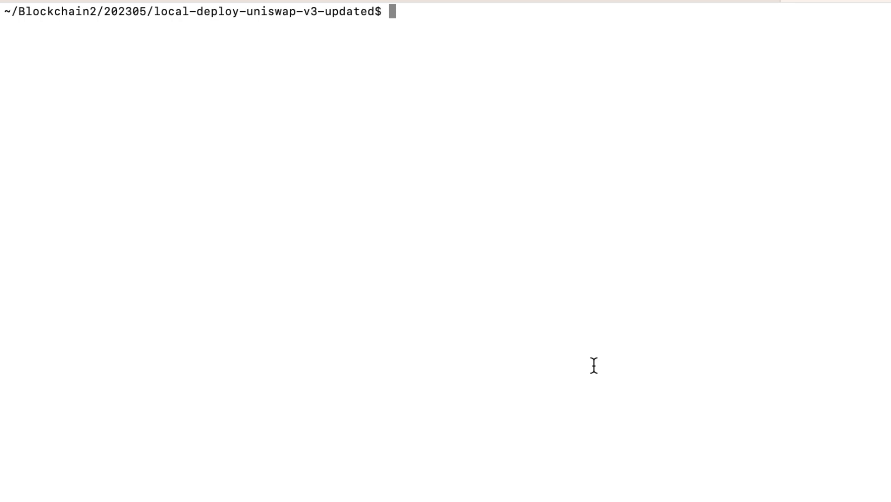
type("npx hardhat run --network localhost scripts/01_deployContracts.js")
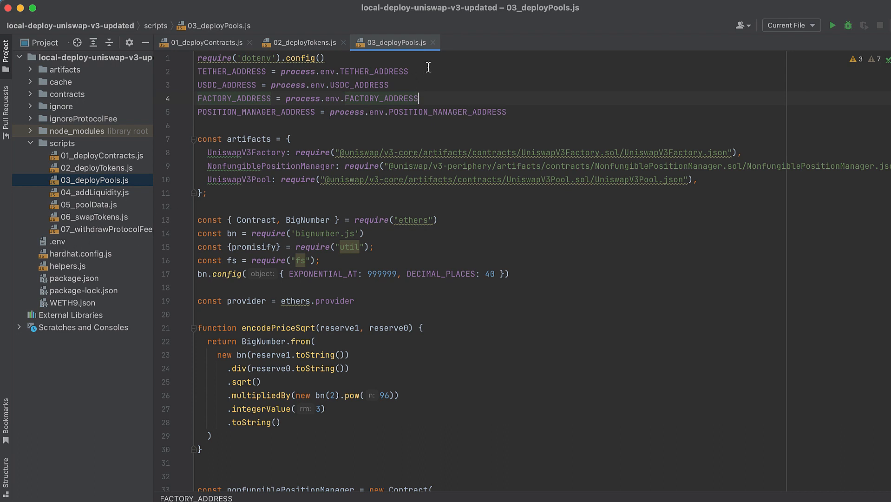
mouse_move(340, 99)
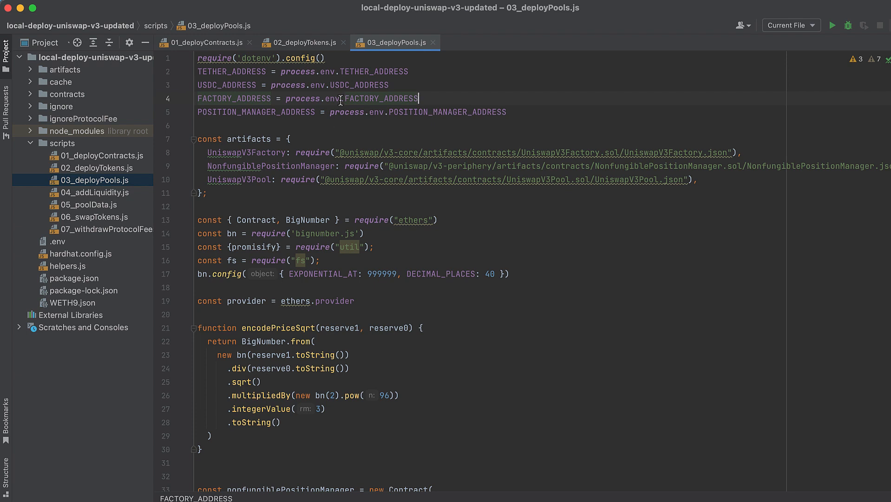
mouse_move(342, 185)
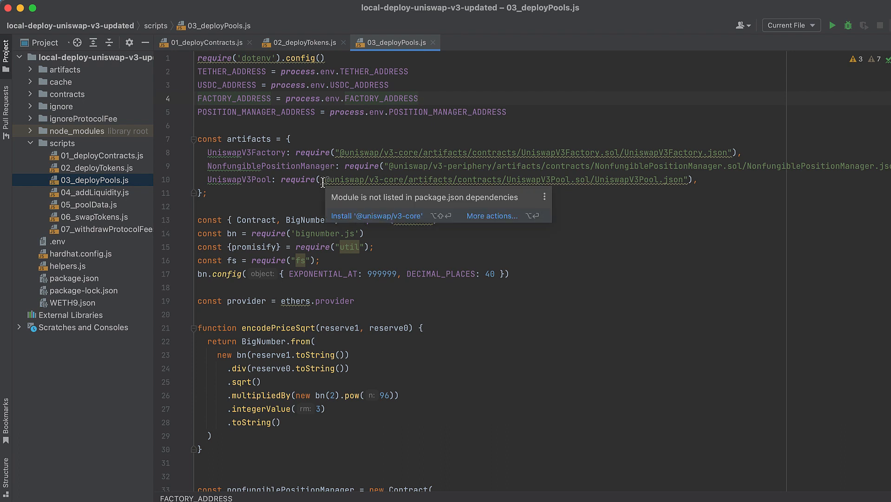
Scroll through 03_deployPools.js past the requires and encodePriceSqrt to the contract setup
scroll("down", 3)
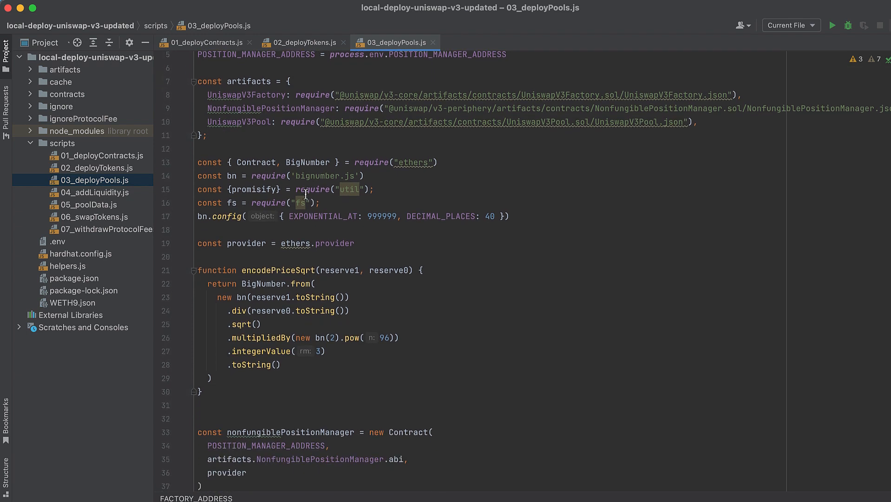
scroll("down", 3)
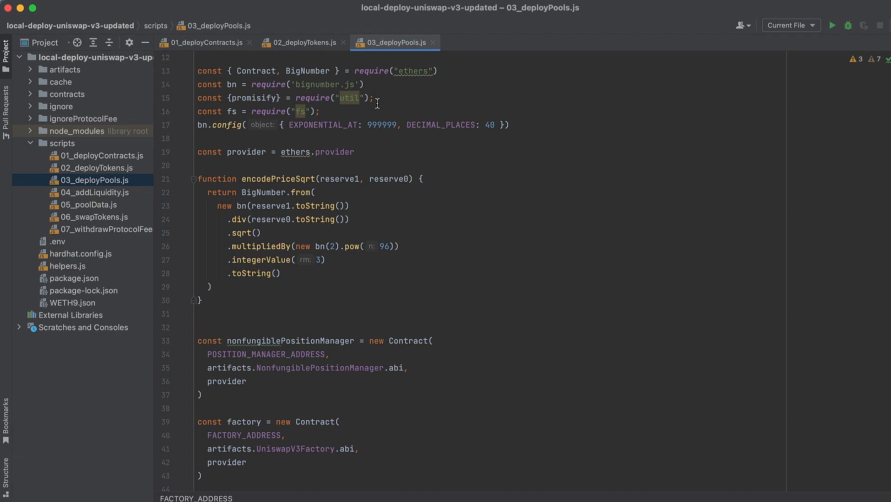
mouse_move(499, 125)
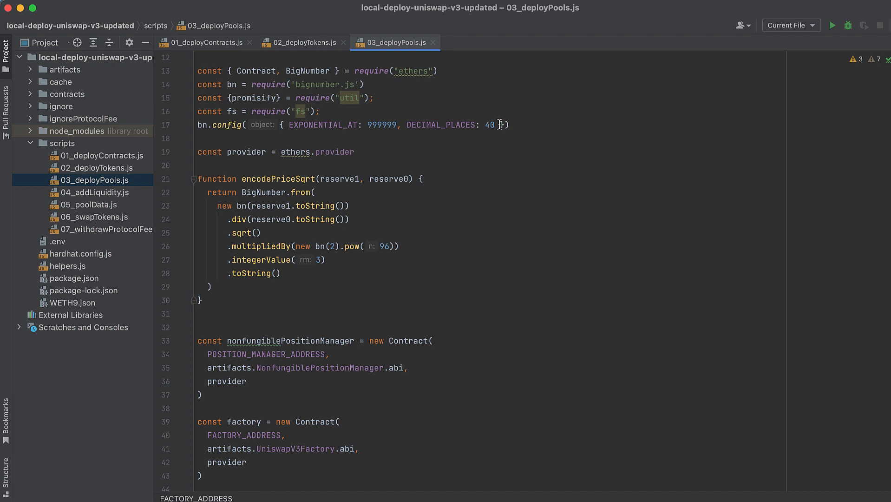
scroll("down", 3)
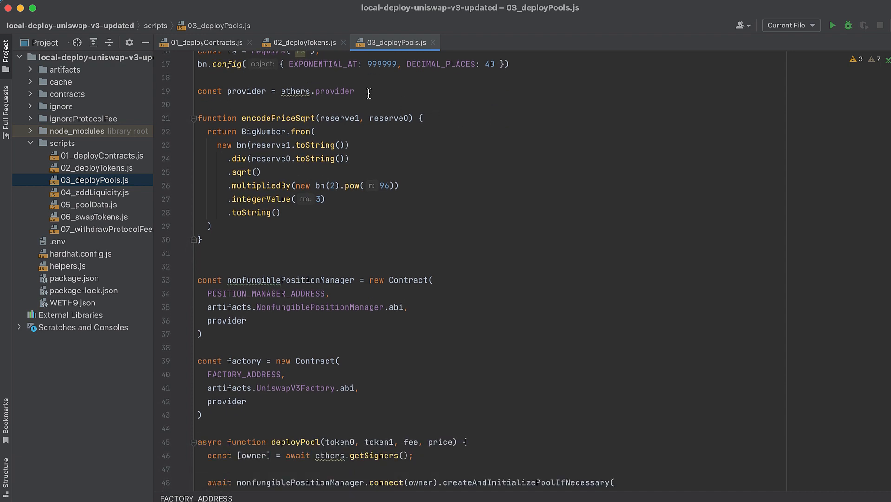
mouse_move(366, 199)
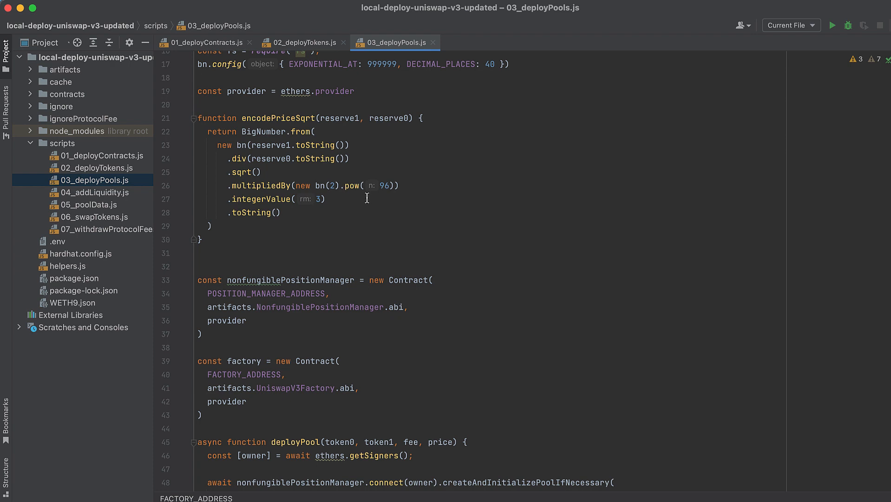
scroll("down", 3)
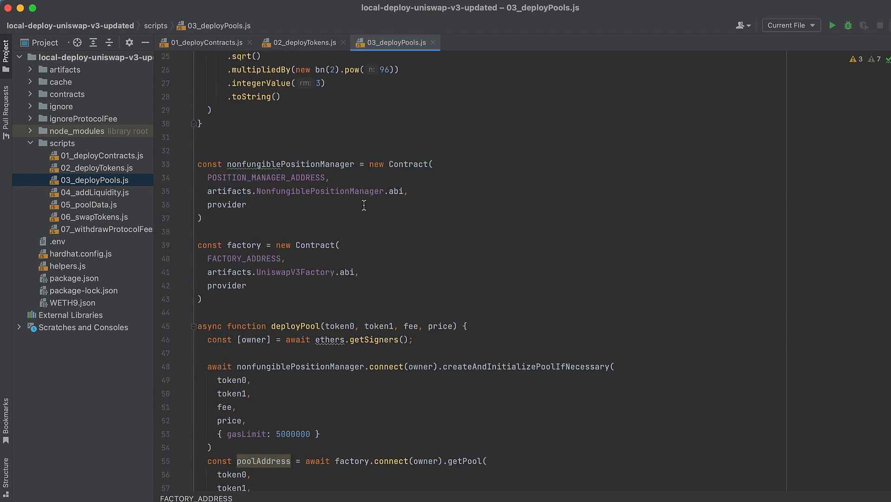
scroll("down", 3)
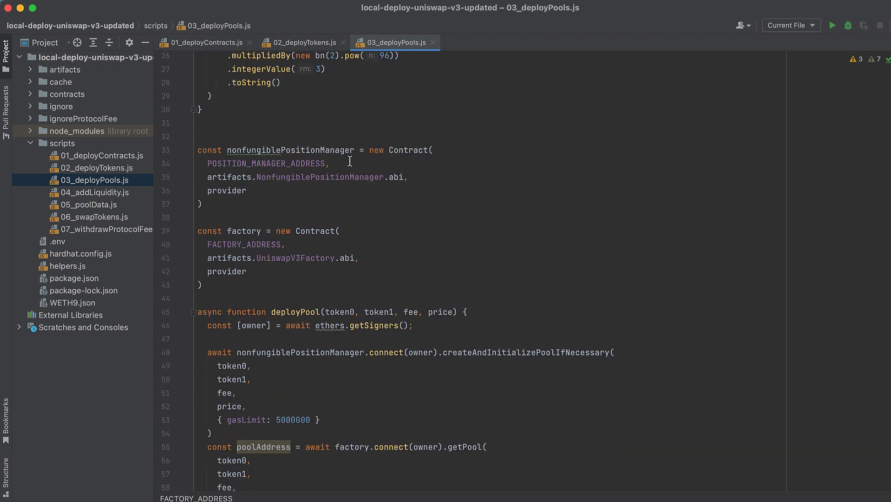
mouse_move(287, 130)
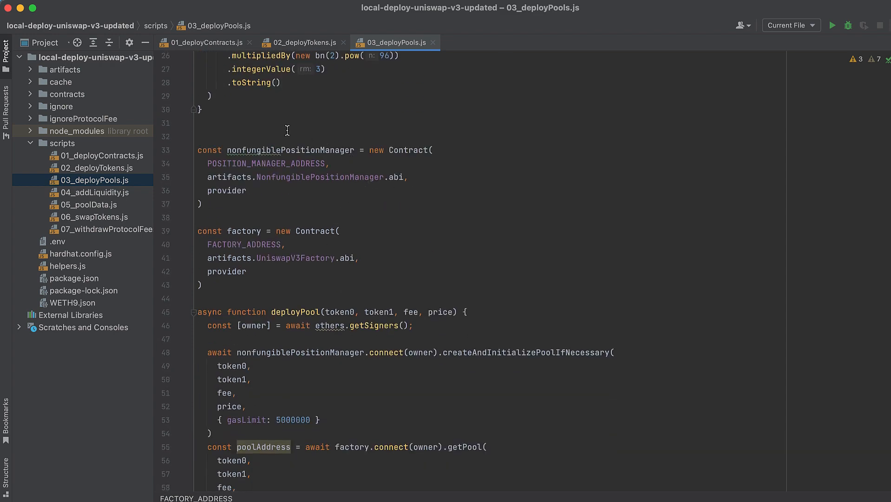
mouse_move(354, 264)
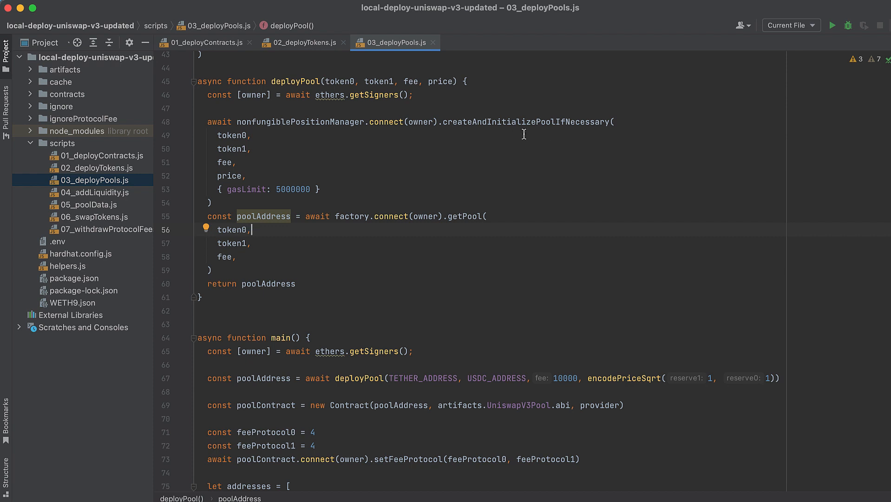
mouse_move(299, 229)
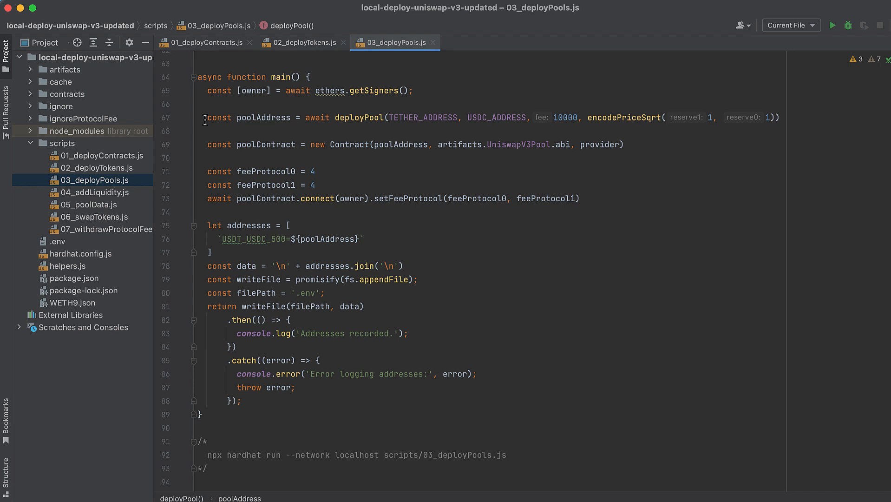
mouse_move(567, 129)
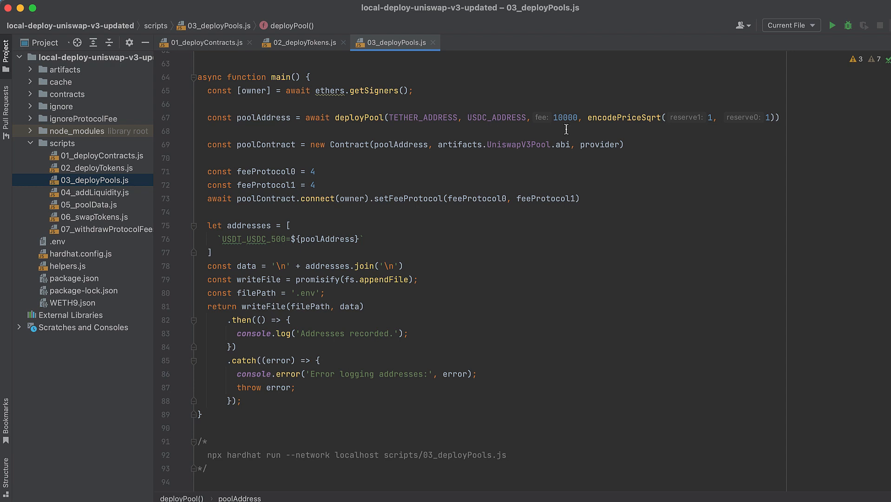
mouse_move(585, 128)
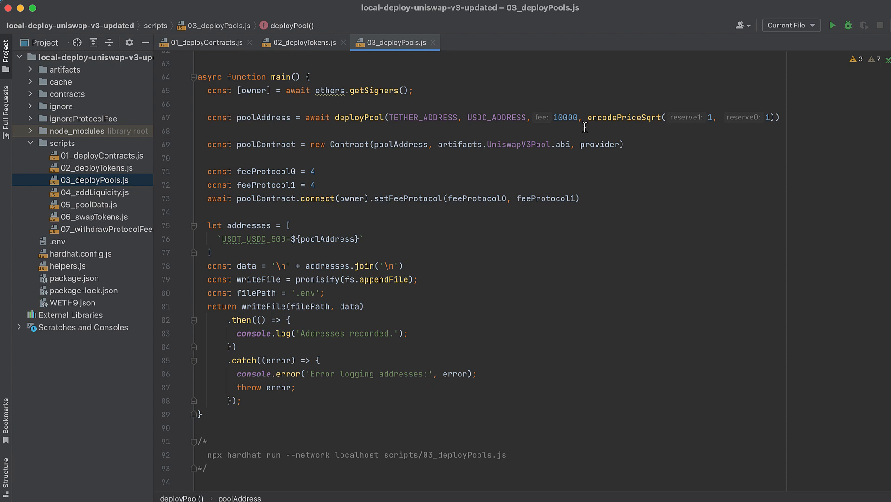
mouse_move(198, 148)
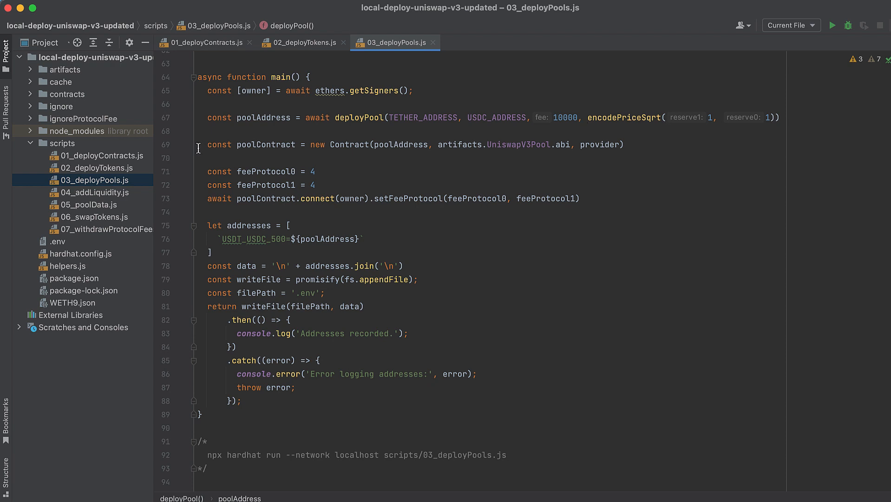
mouse_move(328, 182)
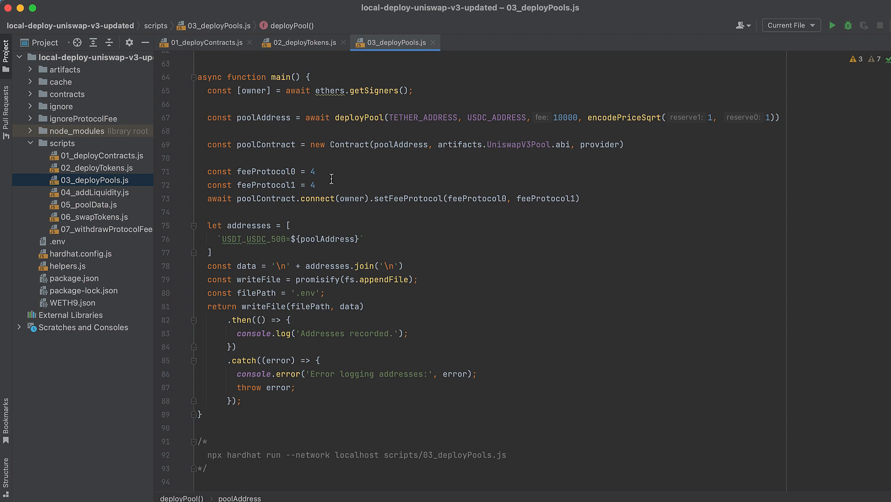
mouse_move(422, 217)
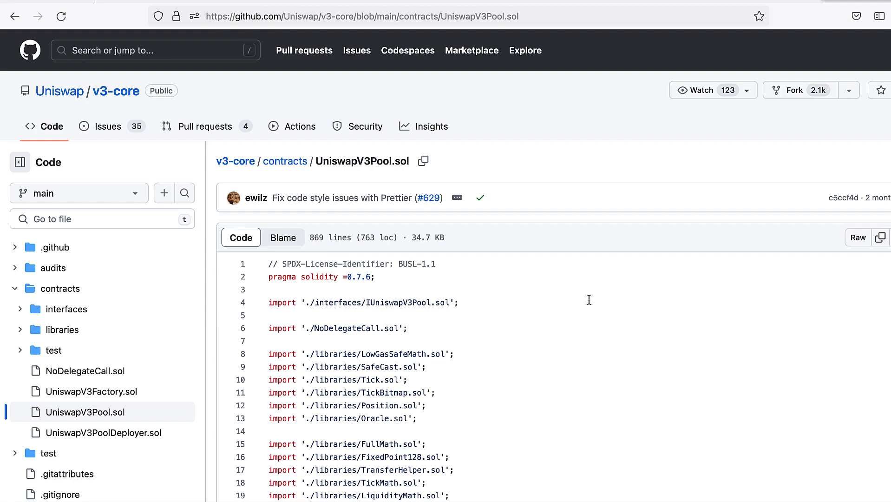
Scroll UniswapV3Pool.sol down to setFeeProtocol near line 837 and select its fee check line
scroll("down", 3)
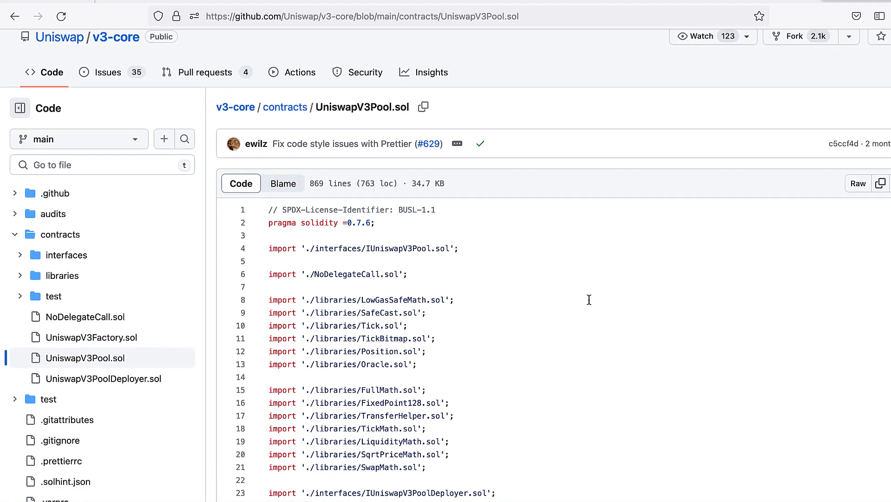
scroll("down", 3)
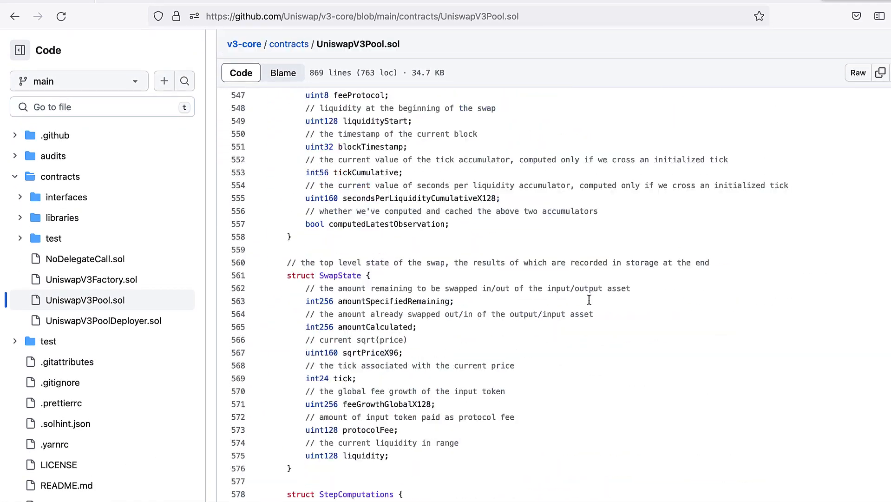
scroll("down", 3)
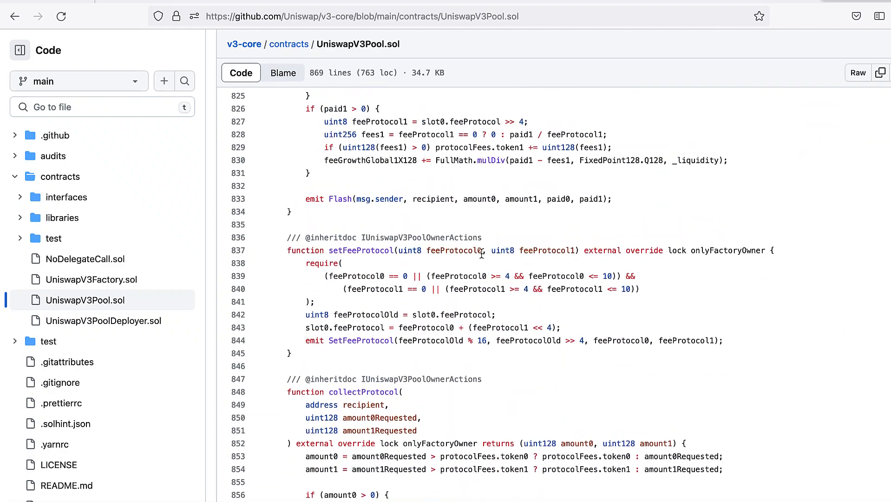
triple_click(480, 250)
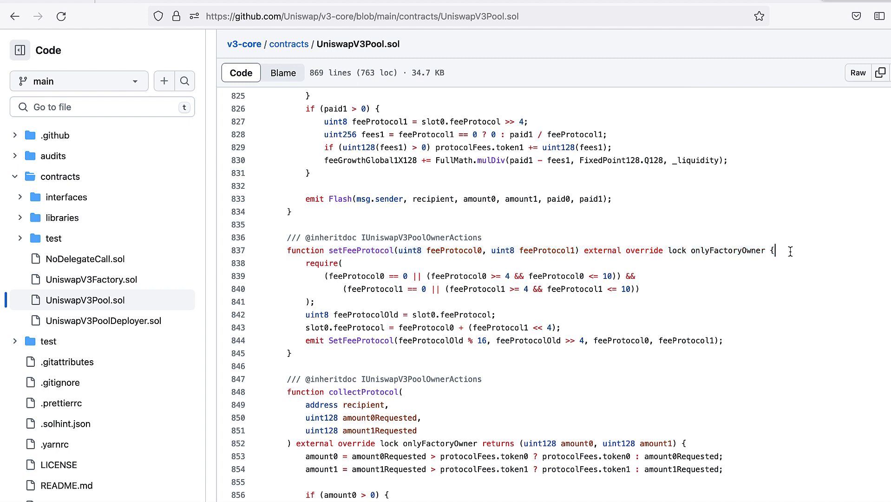
mouse_move(464, 257)
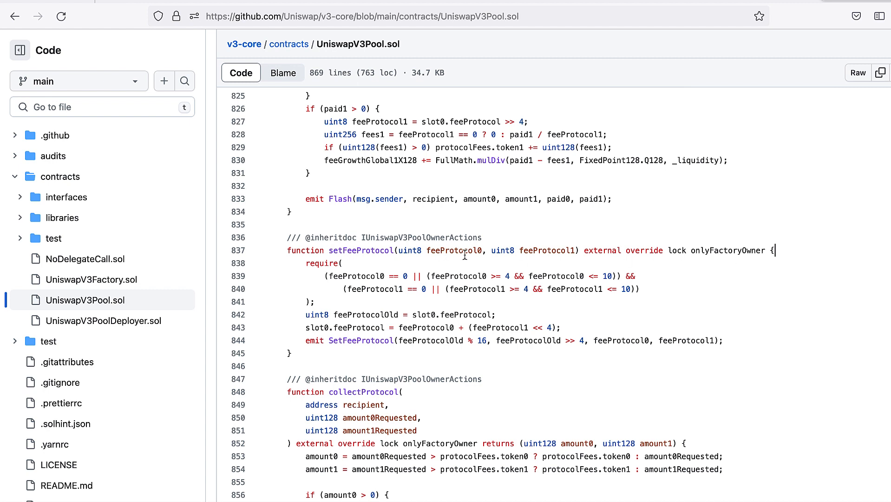
mouse_move(577, 248)
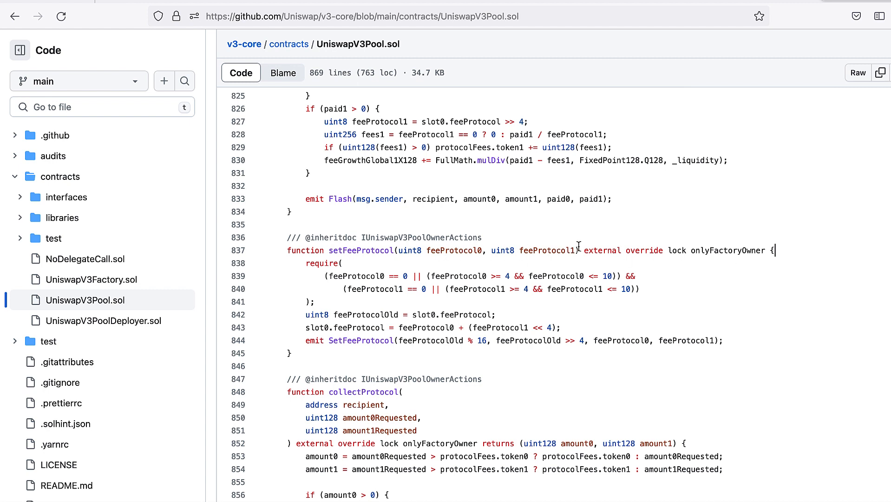
mouse_move(474, 268)
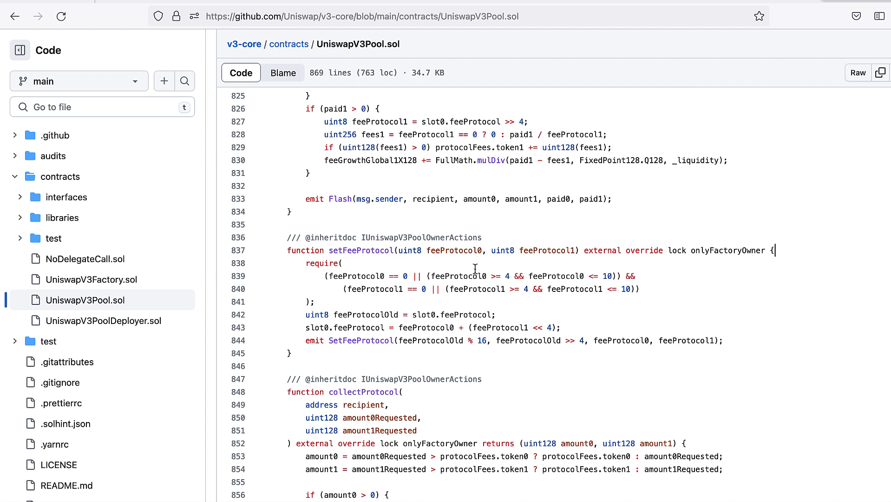
mouse_move(536, 265)
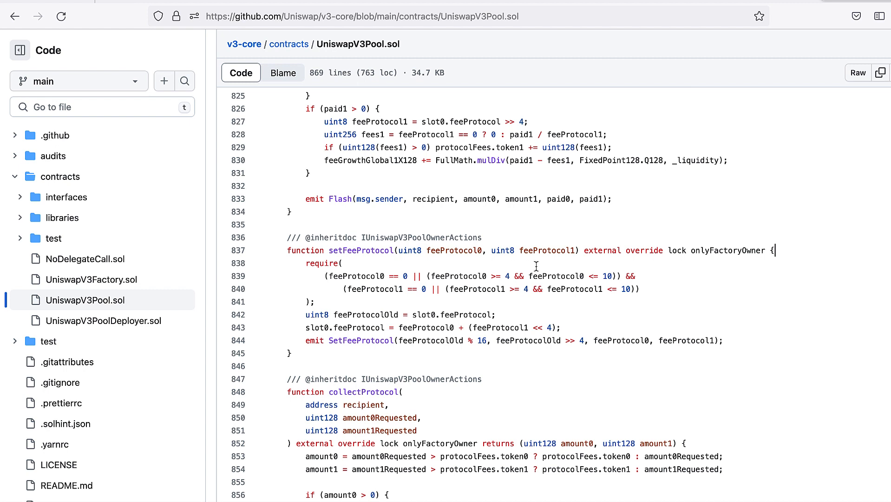
mouse_move(544, 263)
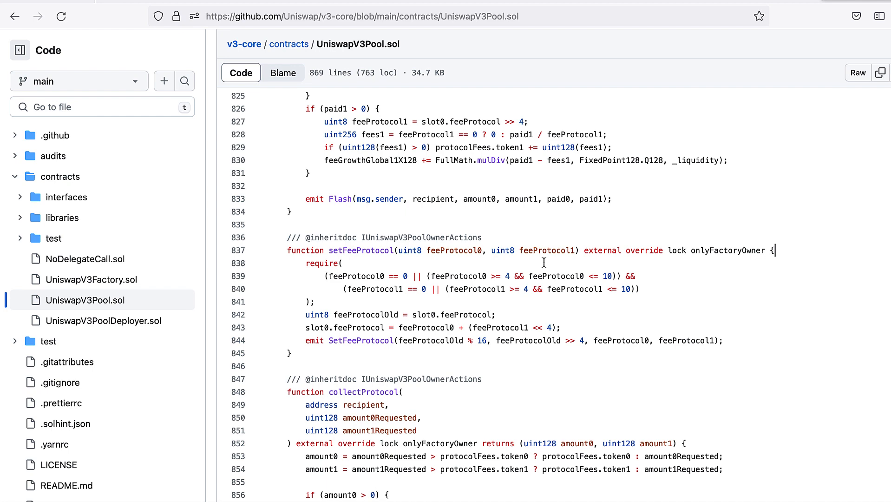
scroll("down", 3)
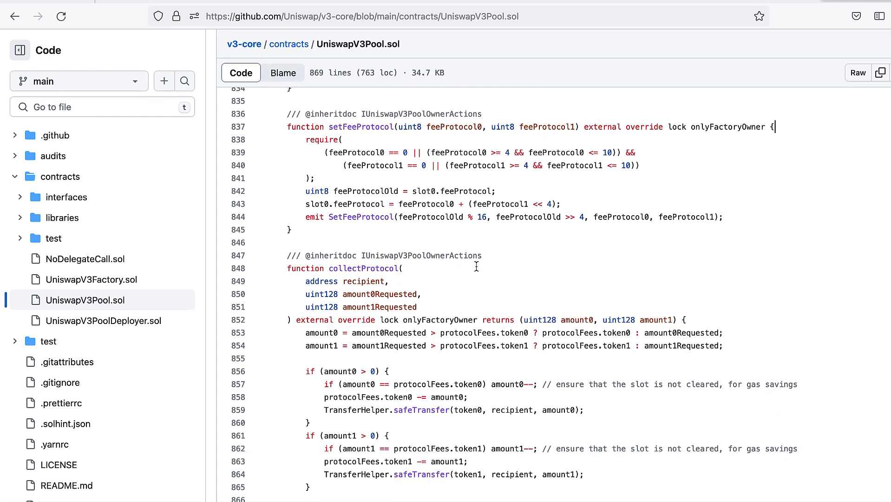
left_click_drag(325, 152, 322, 177)
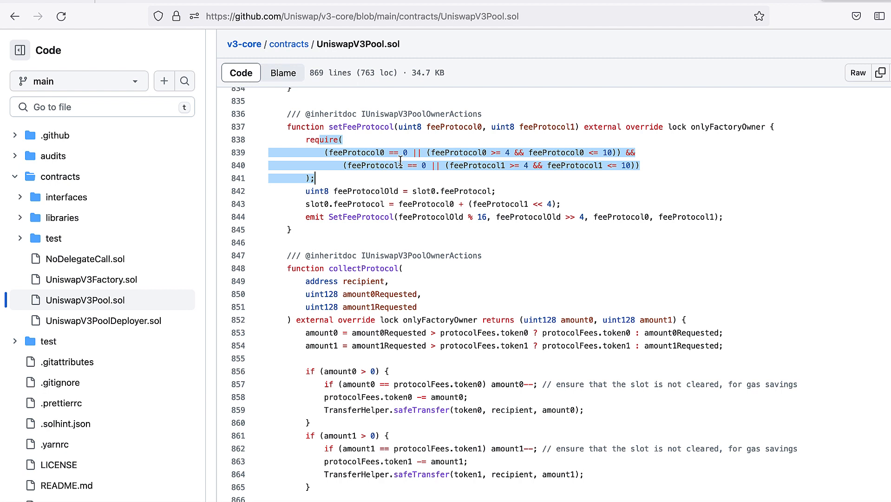
mouse_move(422, 175)
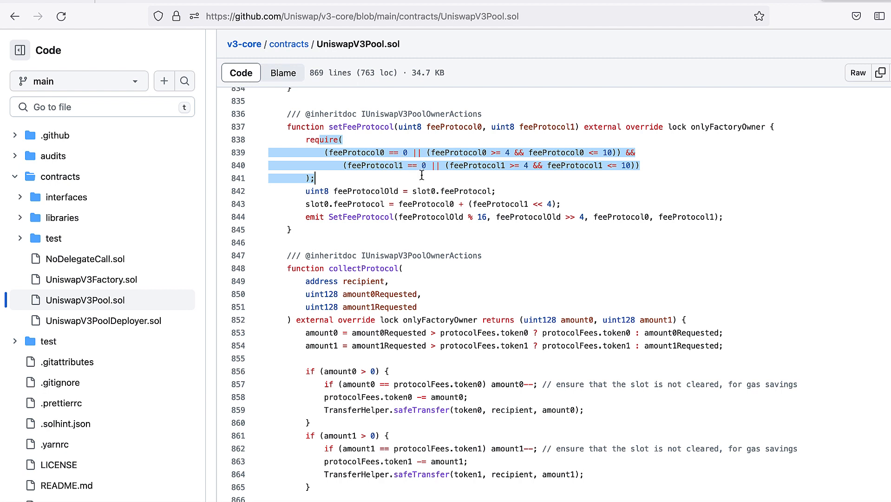
mouse_move(498, 157)
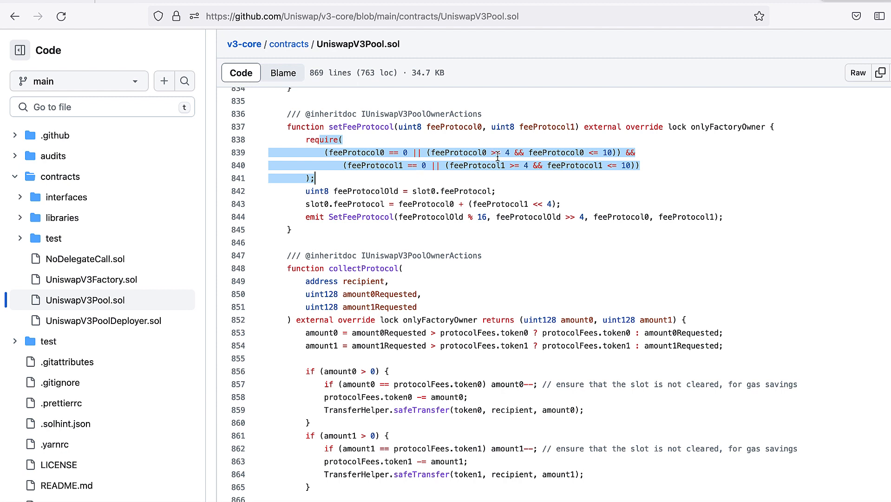
mouse_move(570, 146)
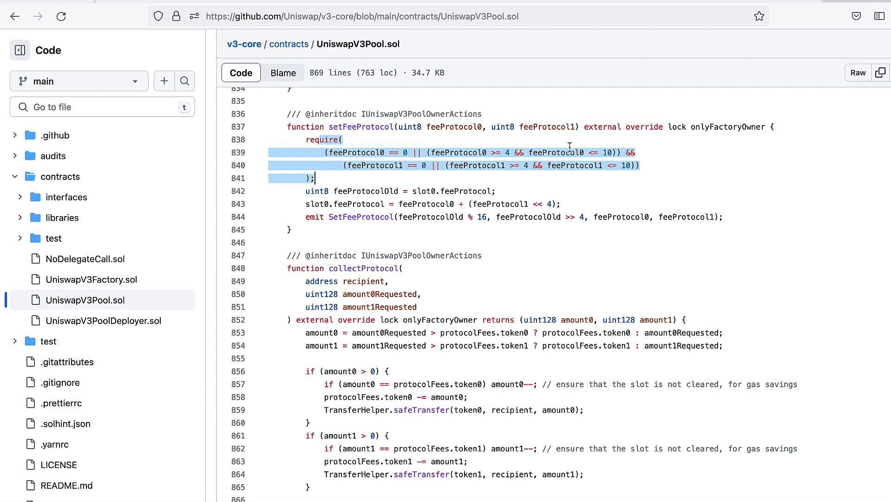
mouse_move(530, 153)
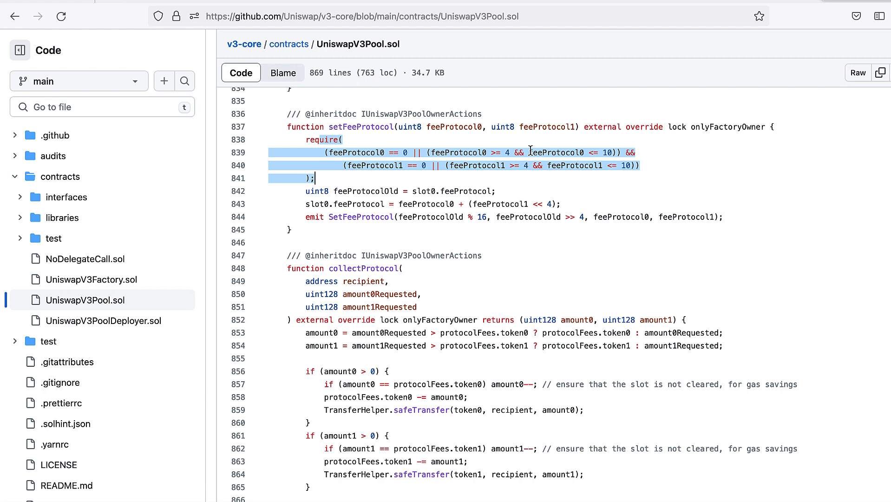
left_click(495, 191)
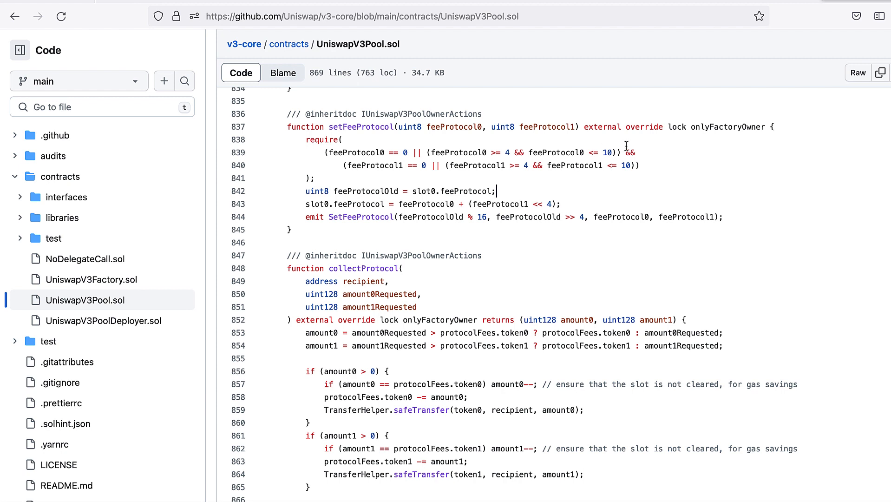
mouse_move(554, 158)
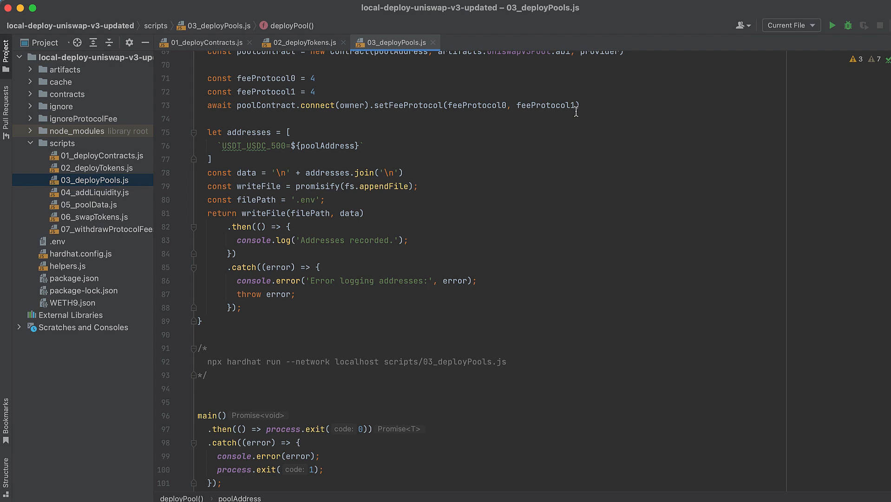
mouse_move(323, 267)
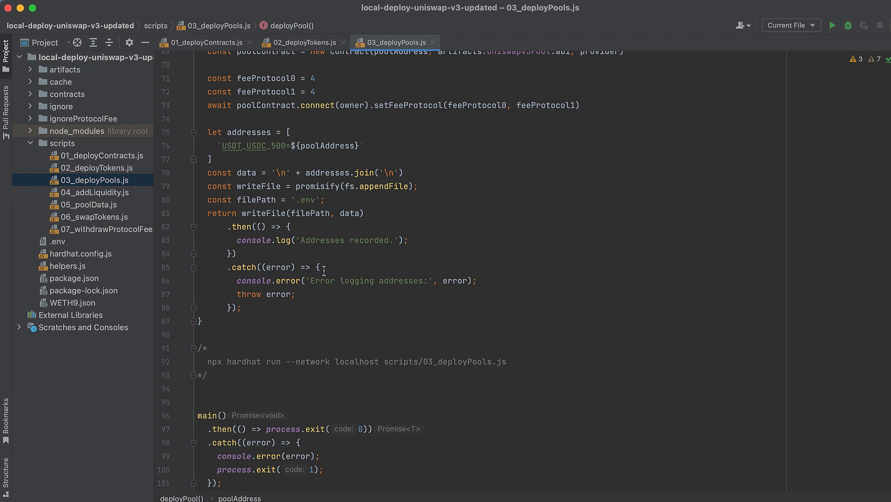
mouse_move(436, 300)
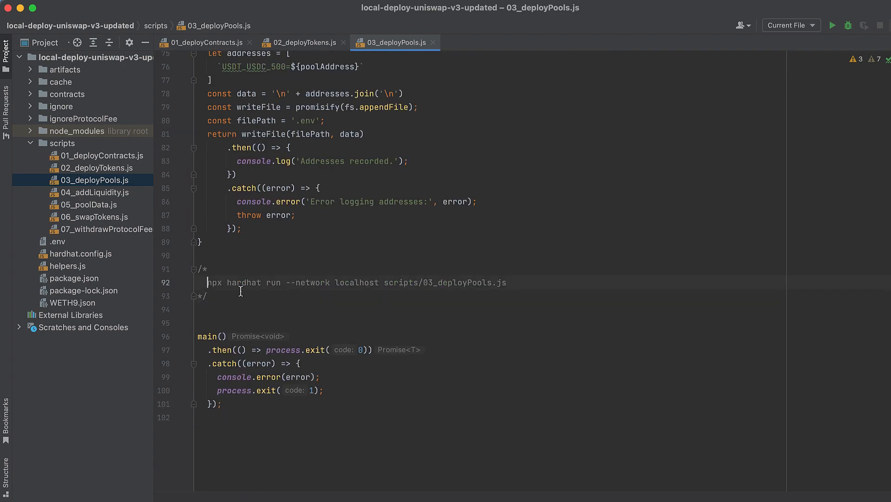
Select the npx run command comment in 03_deployPools.js and review the rest of the script
triple_click(356, 282)
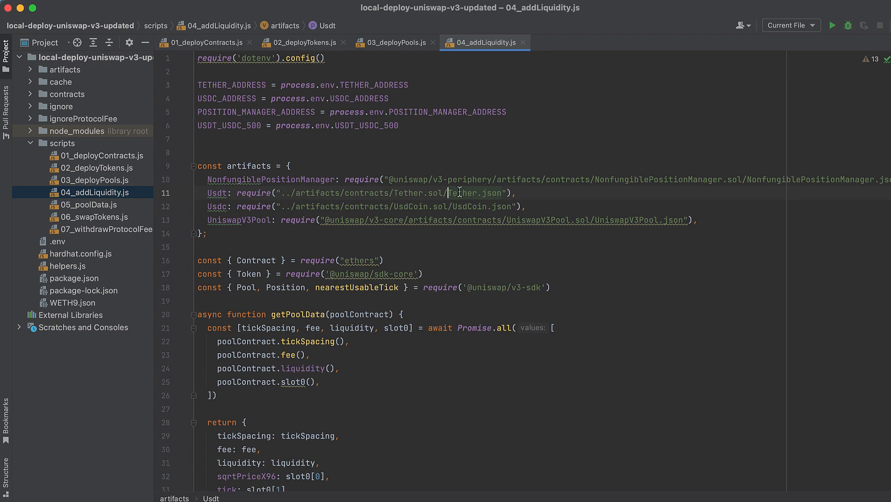
scroll("down", 3)
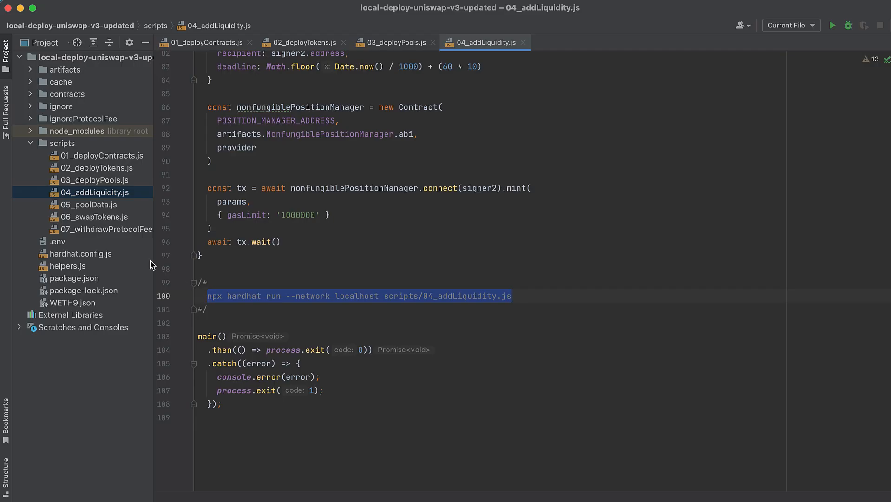
Bring up 05_poolData.js from the Project tree and read through its pool data queries
left_click(92, 204)
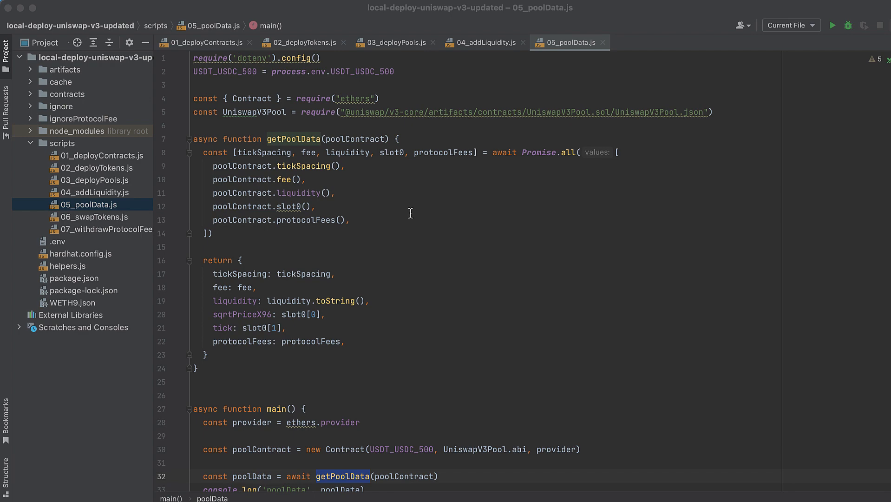
scroll("down", 3)
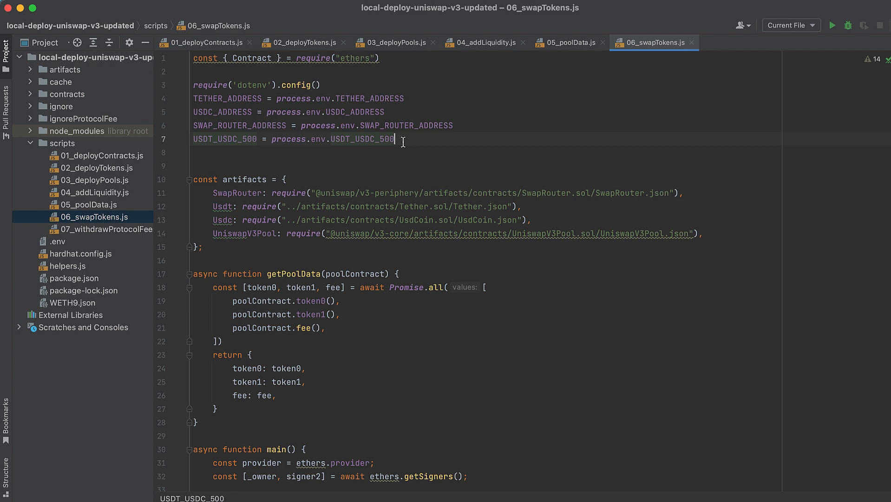
scroll("down", 3)
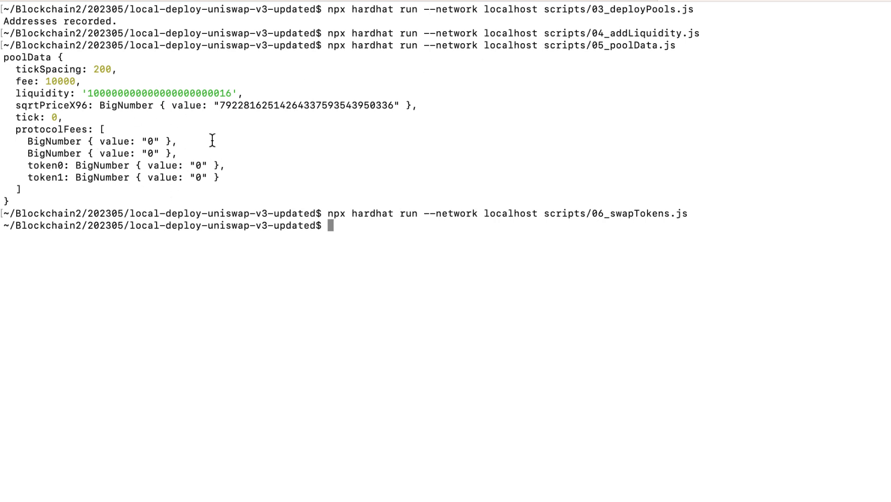
mouse_move(193, 125)
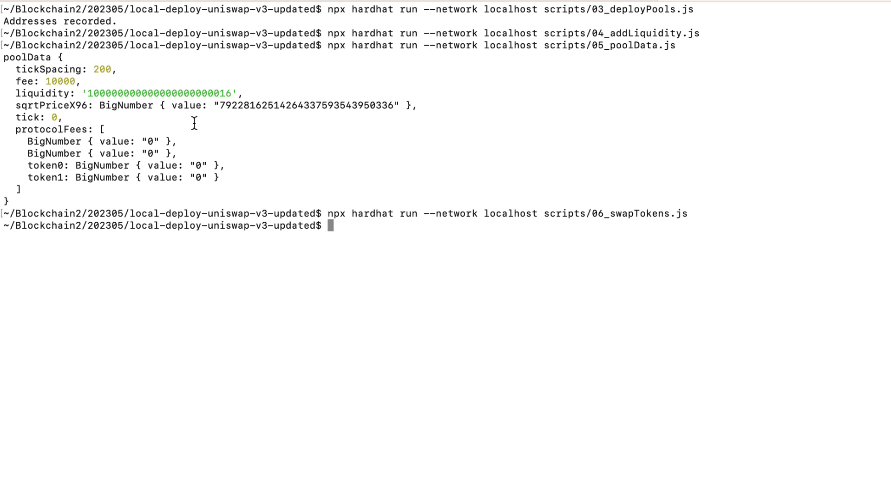
type("npx hardhat run --network localhost scripts/05_poolData.js")
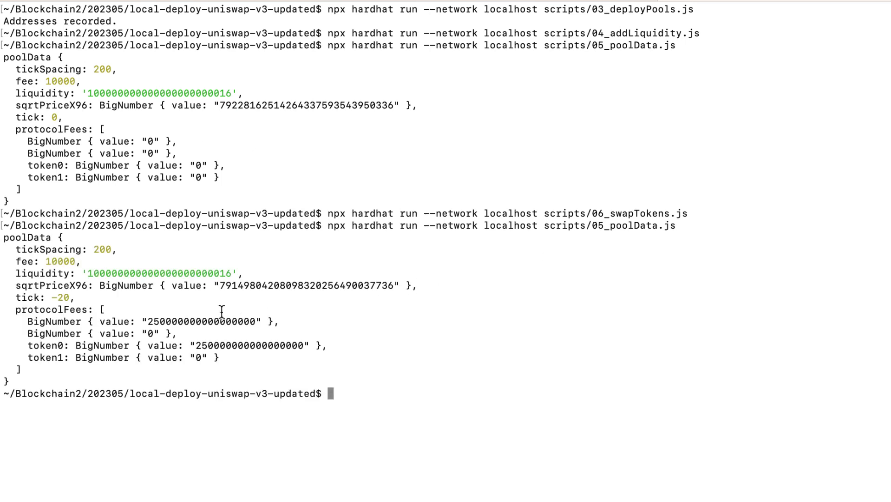
mouse_move(211, 326)
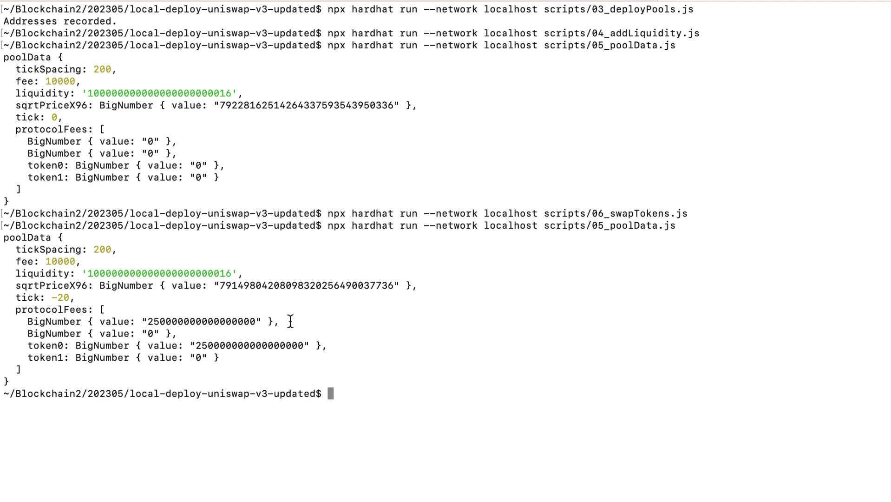
mouse_move(315, 322)
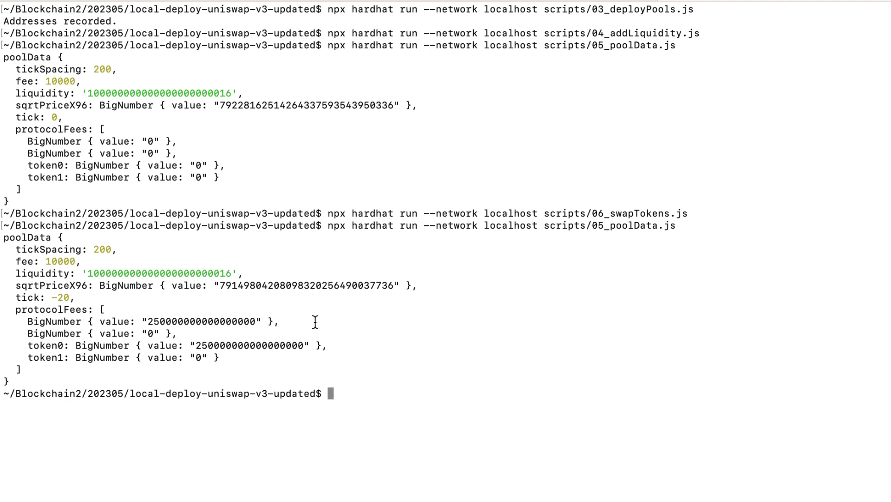
mouse_move(286, 357)
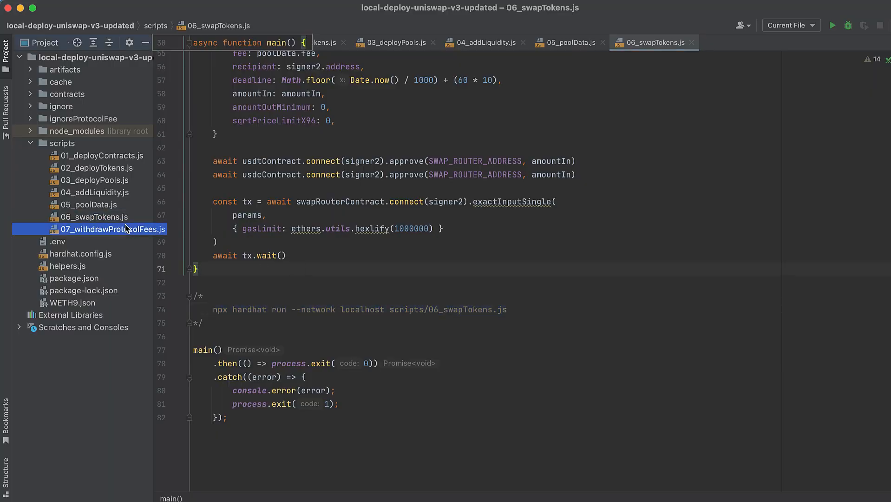
Bring up 07_withdrawProtocolFees.js and read its collectProtocol call in main()
double_click(107, 229)
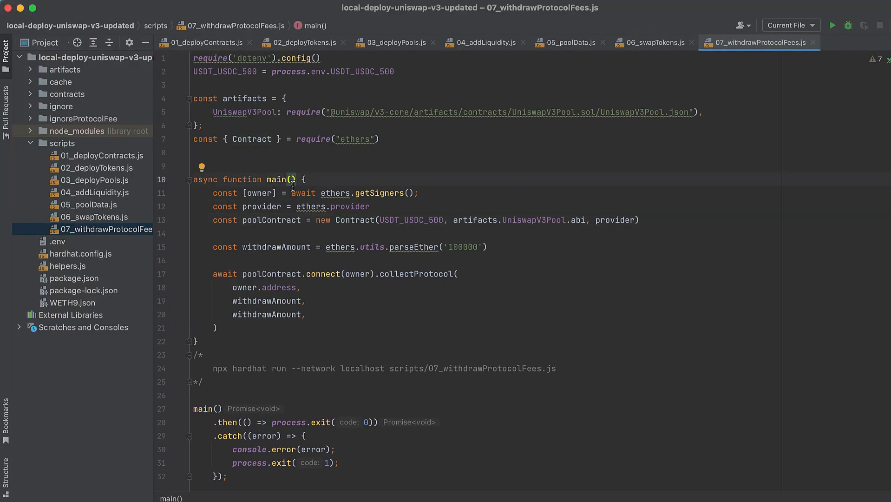
mouse_move(339, 67)
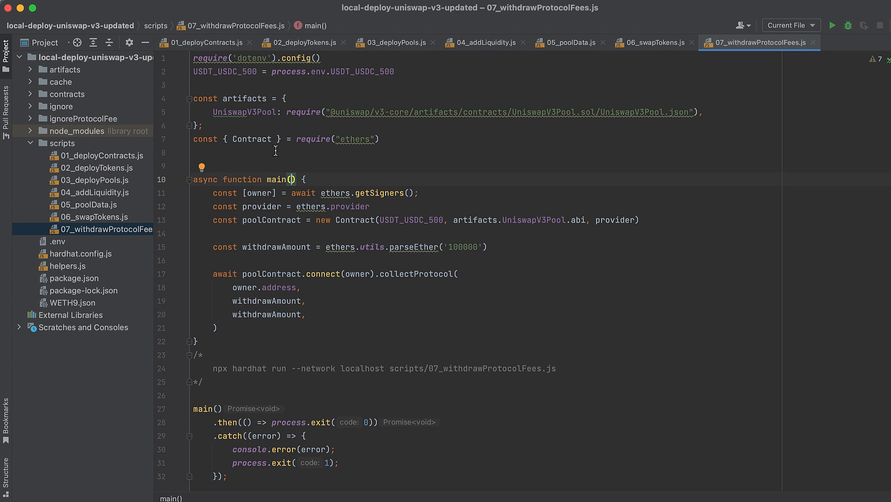
mouse_move(298, 152)
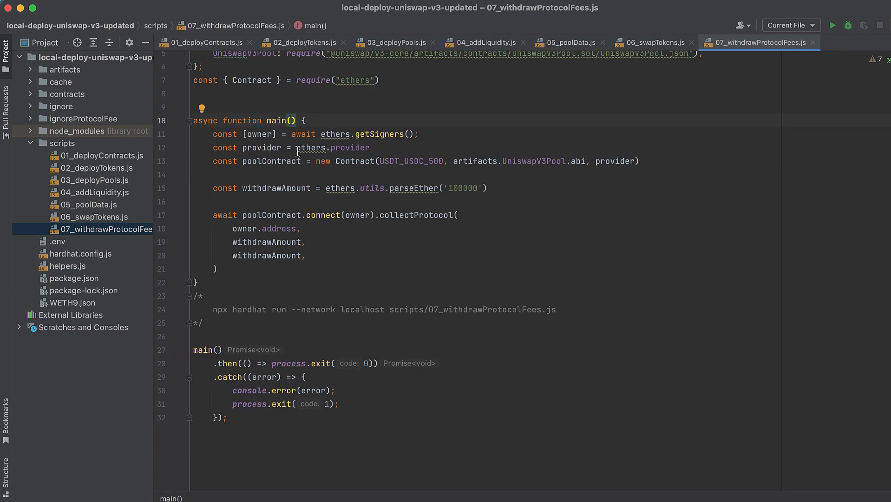
mouse_move(424, 133)
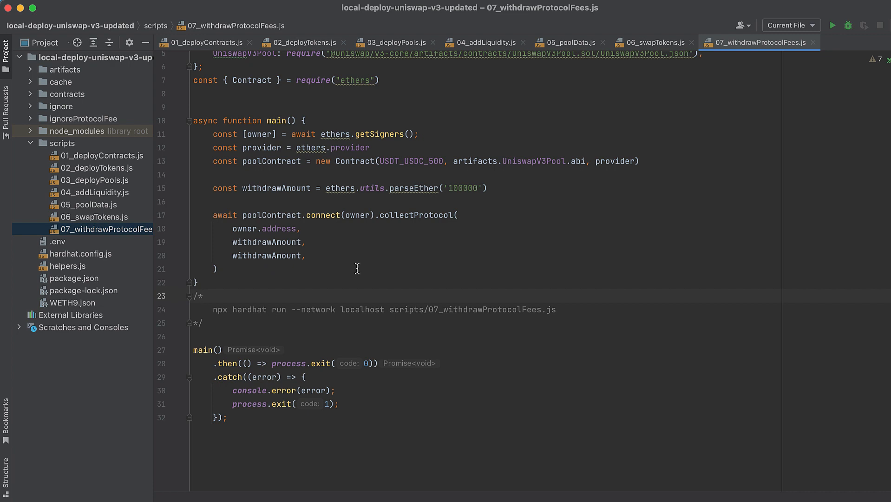
mouse_move(413, 235)
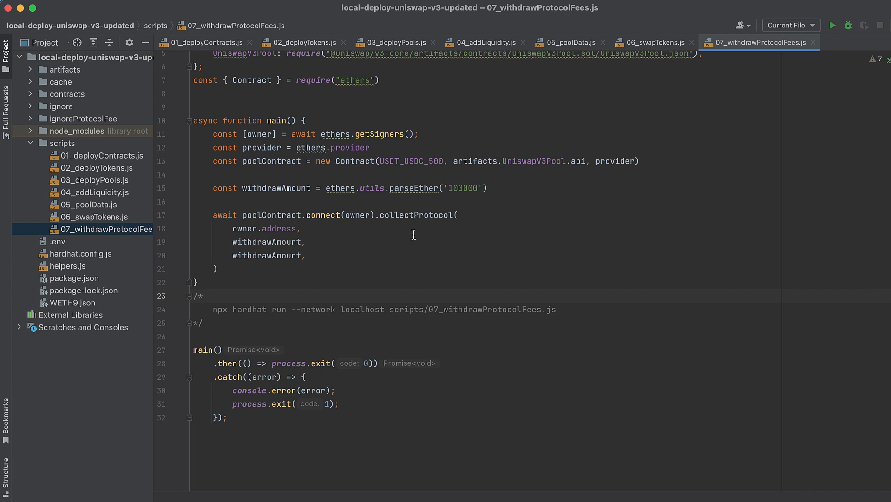
mouse_move(332, 229)
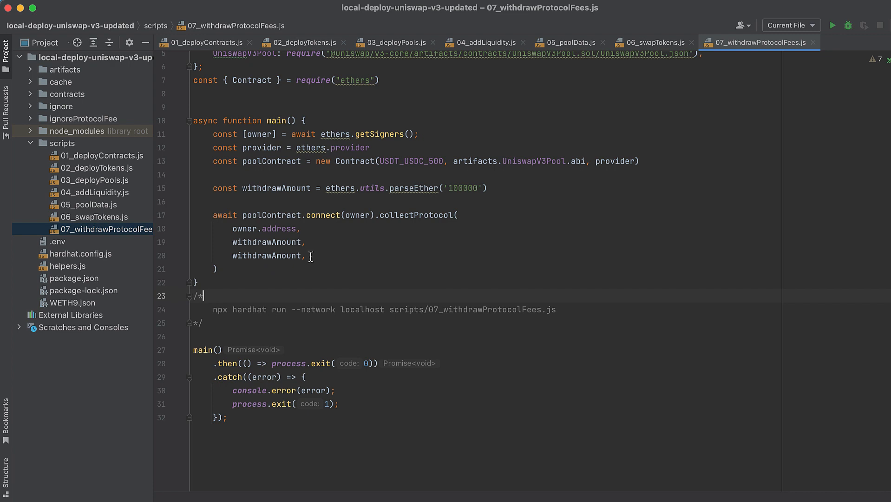
left_click(213, 309)
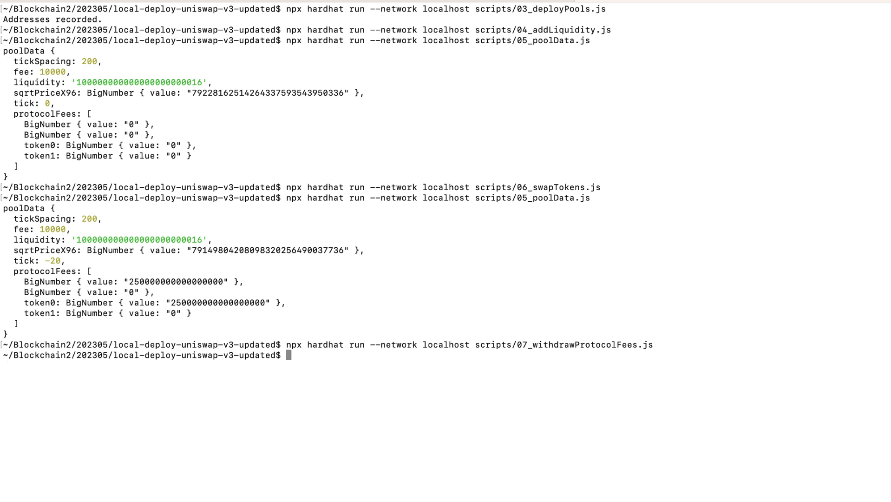
Run scripts/07_withdrawProtocolFees.js on localhost to collect the protocol fees
type("npx hardhat run --network localhost scripts/07_withdrawProtocolFees.js")
type("npx hardhat run --network localhost scripts/05_poolData.js")
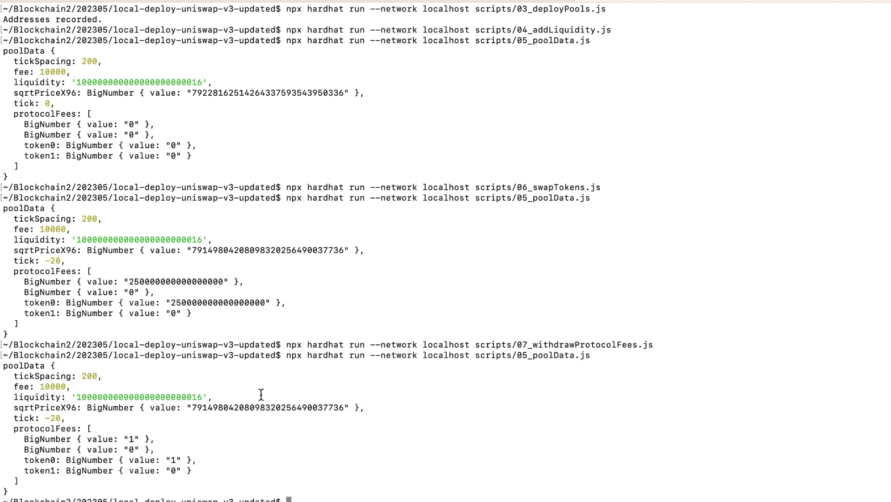
mouse_move(102, 480)
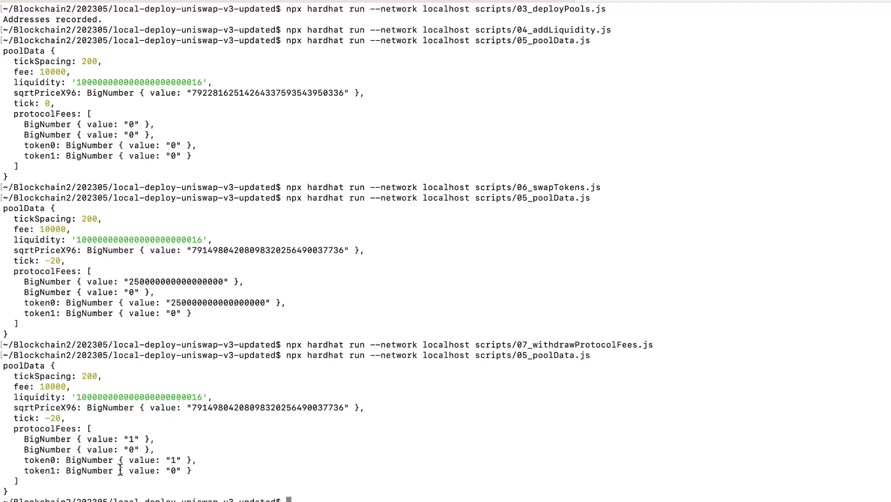